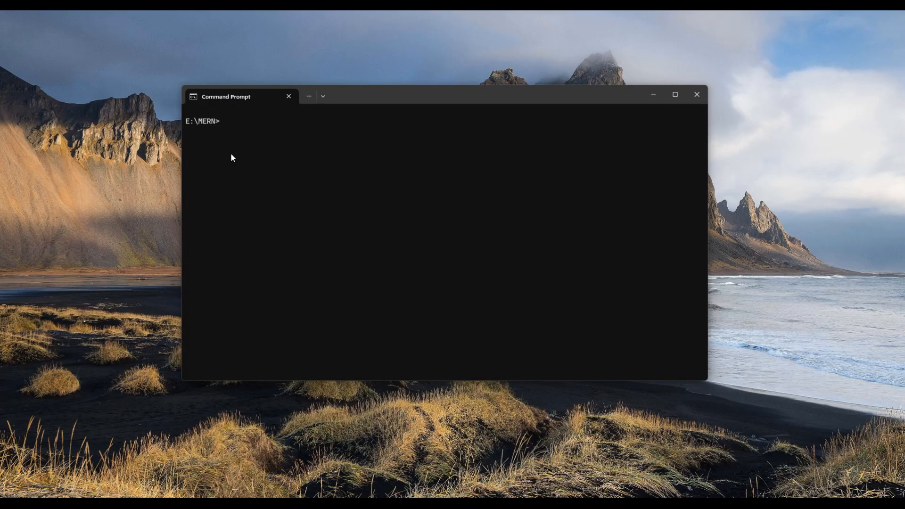
pyautogui.moveTo(220, 136)
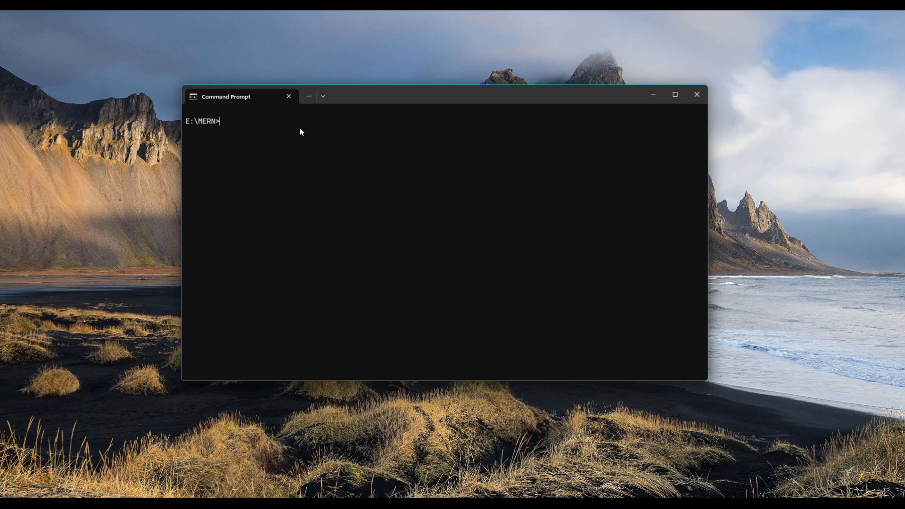
# Create the ecomm-api folder in E:\MERN and confirm it with dir
pyautogui.write('mk')
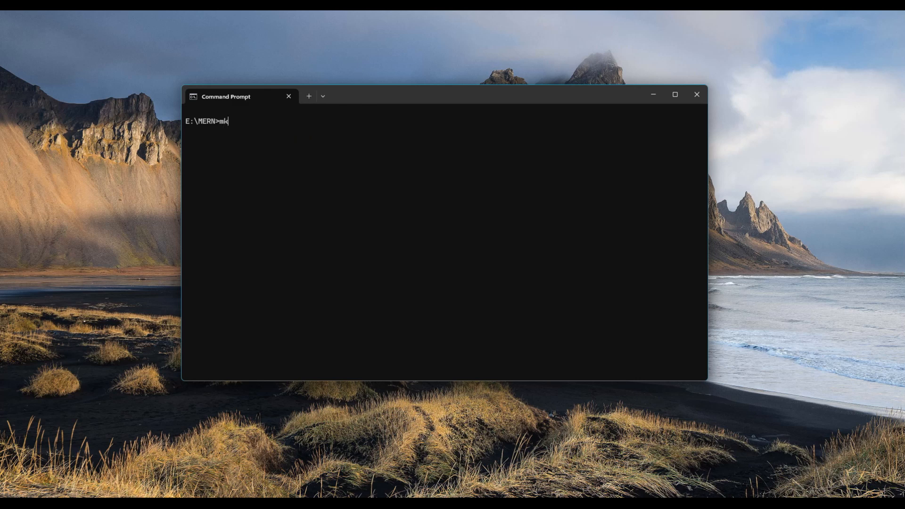
pyautogui.write('dir')
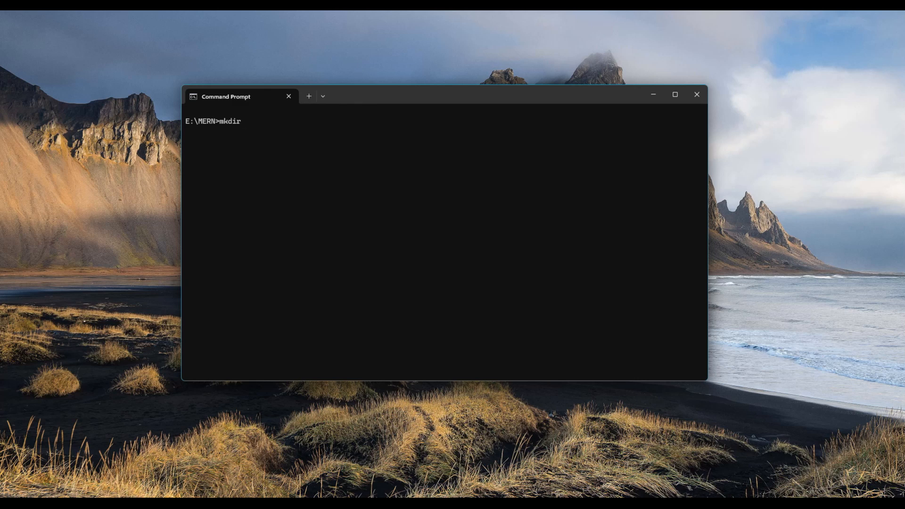
pyautogui.write('ecomm')
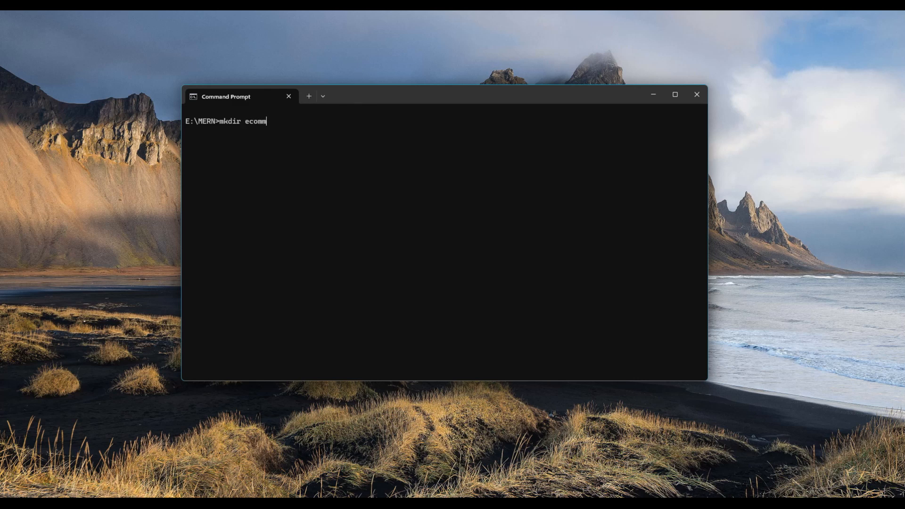
pyautogui.write('-api')
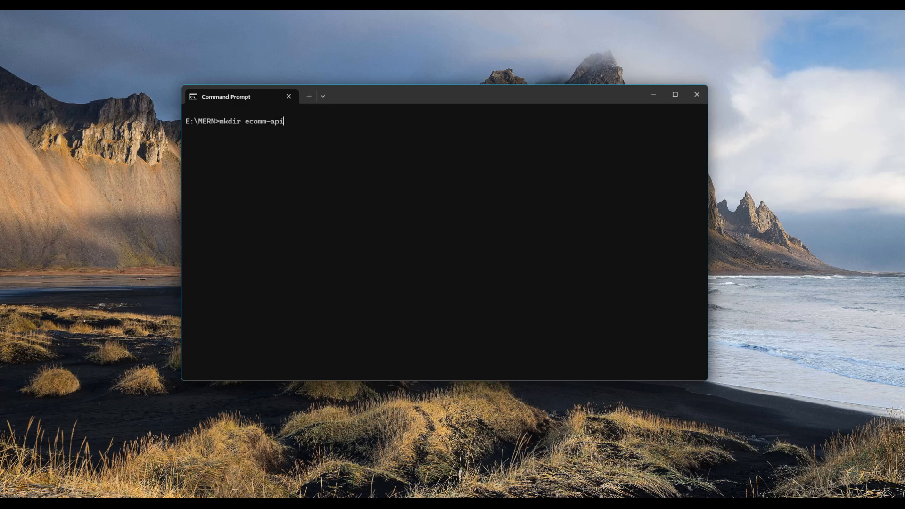
pyautogui.write('dir')
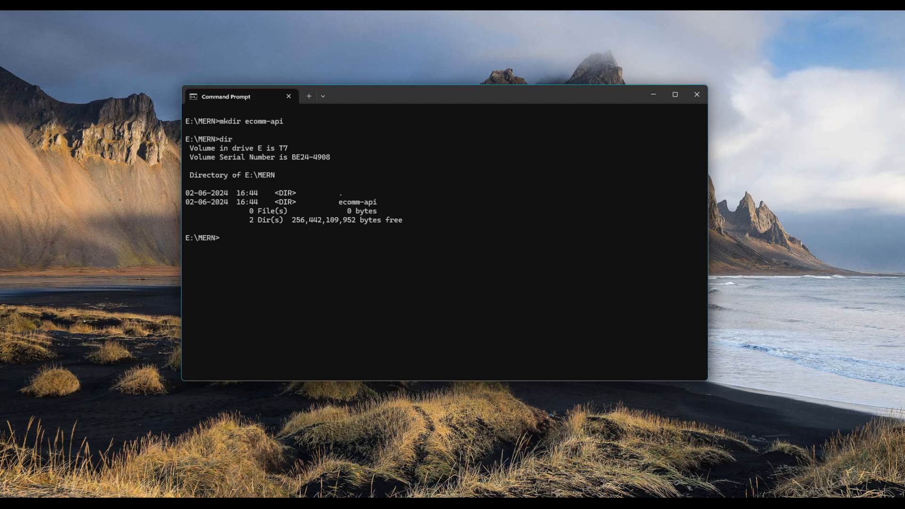
# Confirm Node v18.19.0 and npm 10.2.3, then enter and list the empty ecomm-api folder
pyautogui.write('node -v')
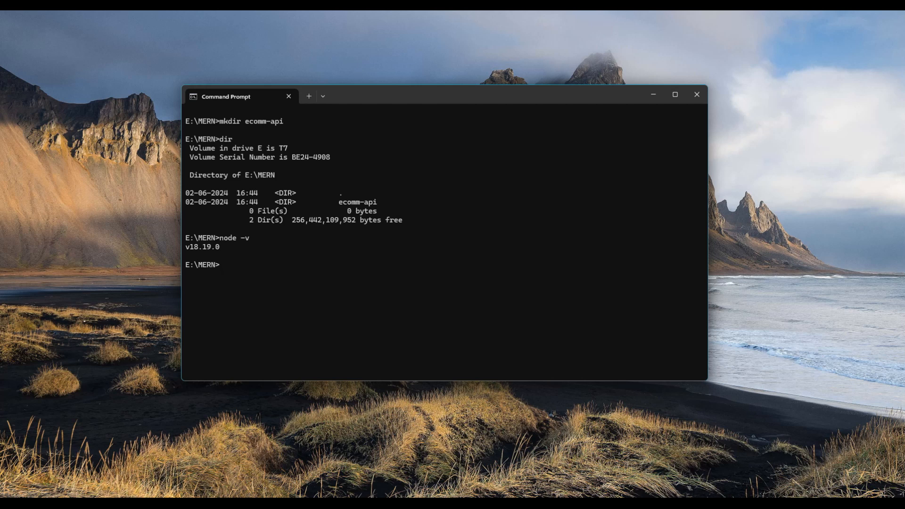
pyautogui.write('npm -v')
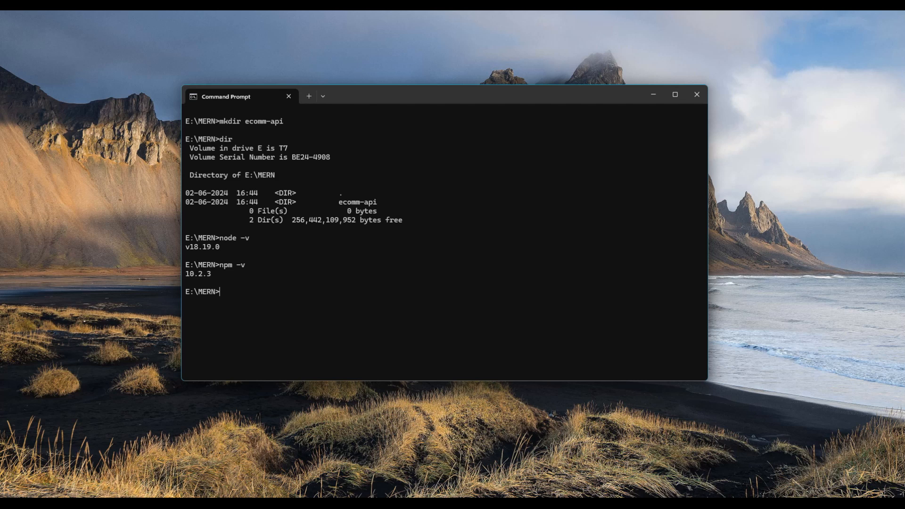
pyautogui.write('cd ecomm-api')
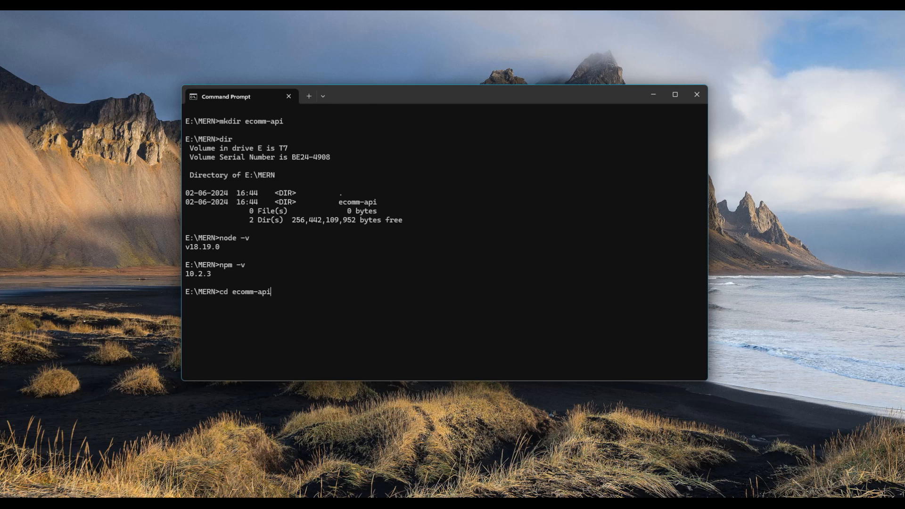
pyautogui.write('dir')
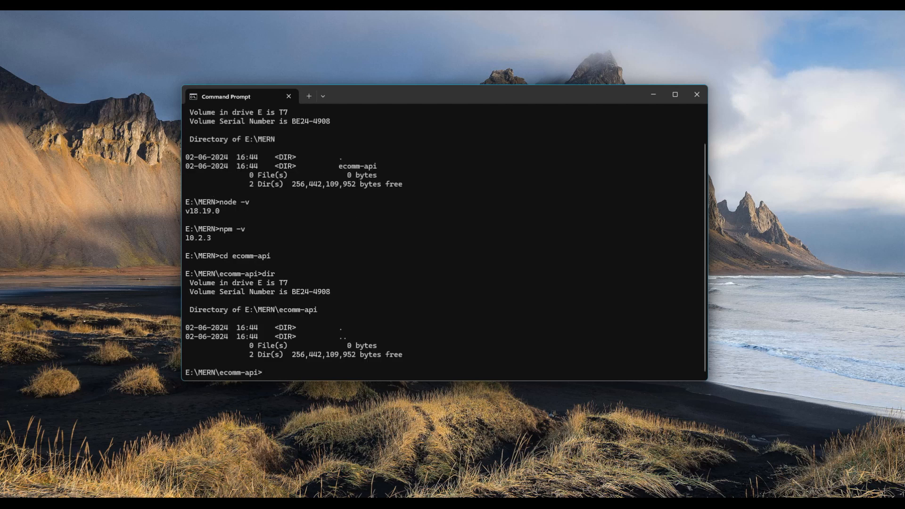
pyautogui.moveTo(475, 242)
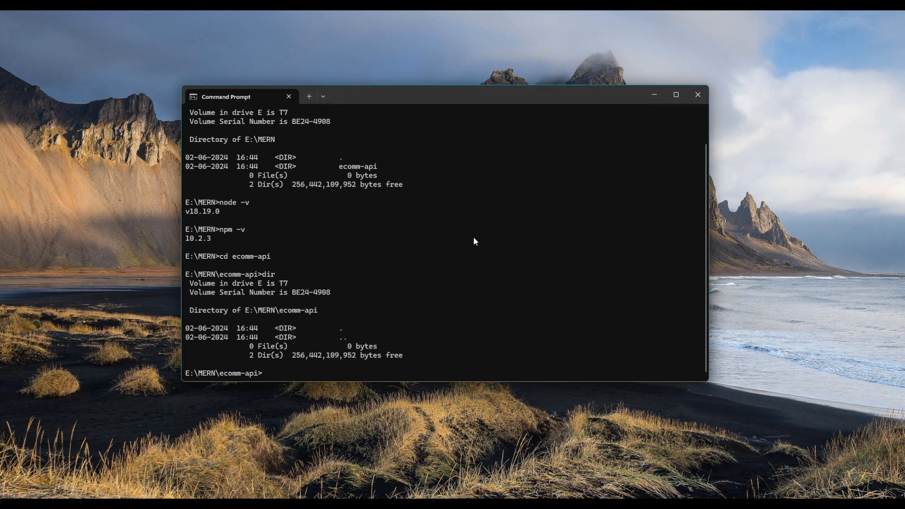
# Run npm install express, list node_modules and package files, and open the project
pyautogui.write('npm')
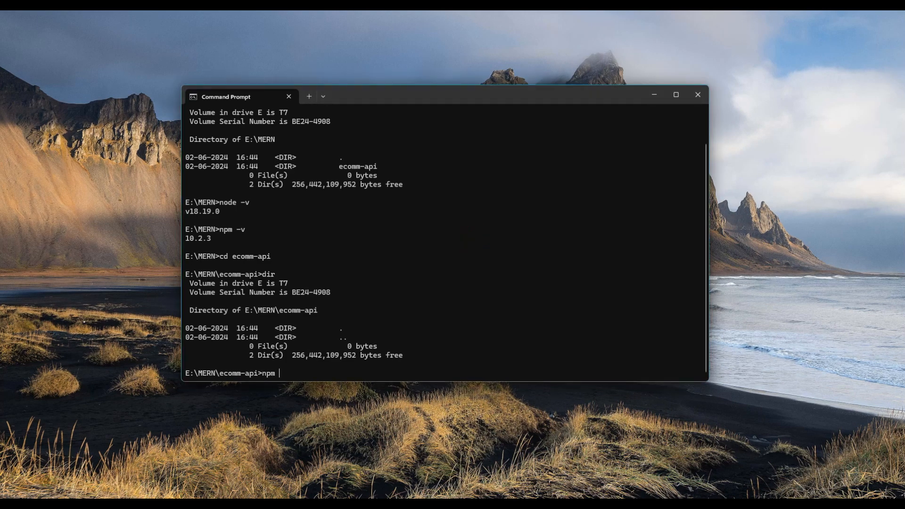
pyautogui.write('inst')
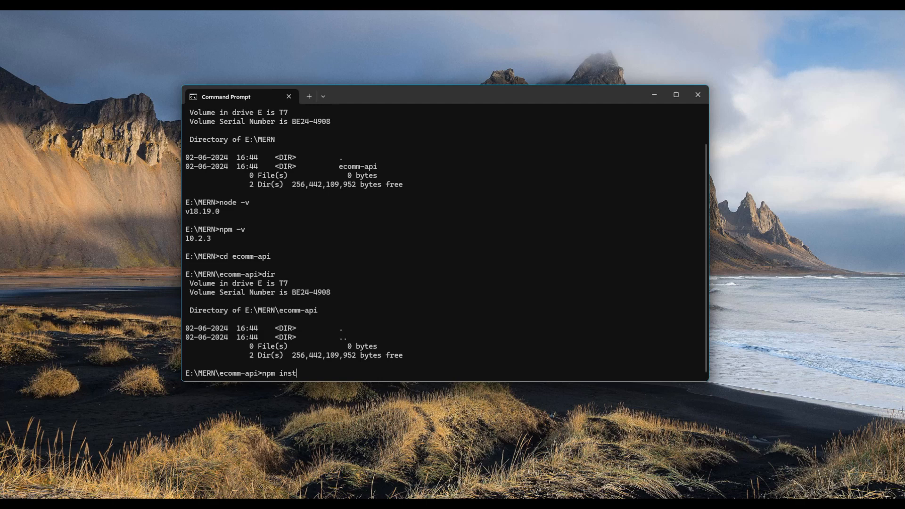
pyautogui.write('all')
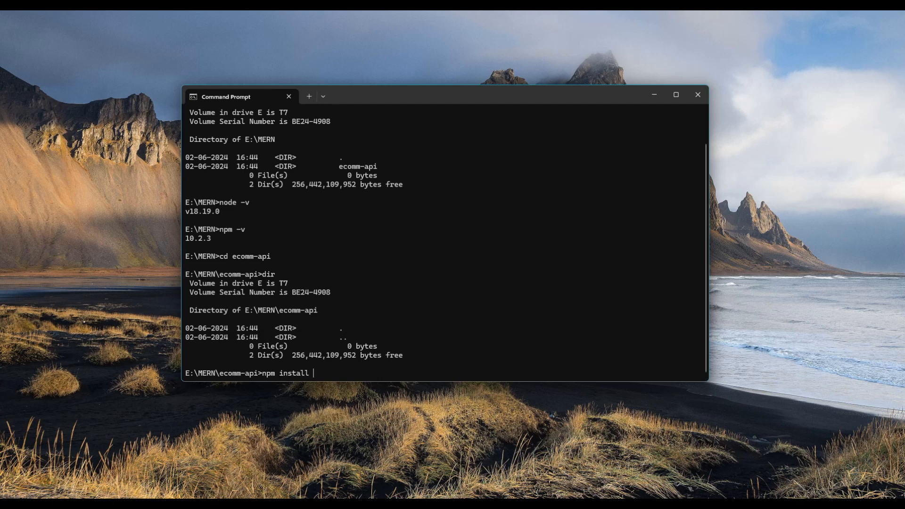
pyautogui.write('express')
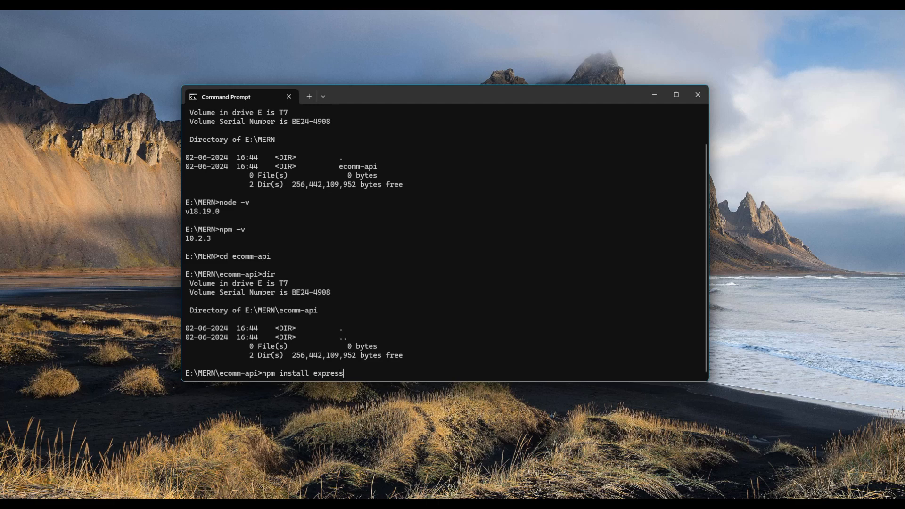
pyautogui.press('Enter')
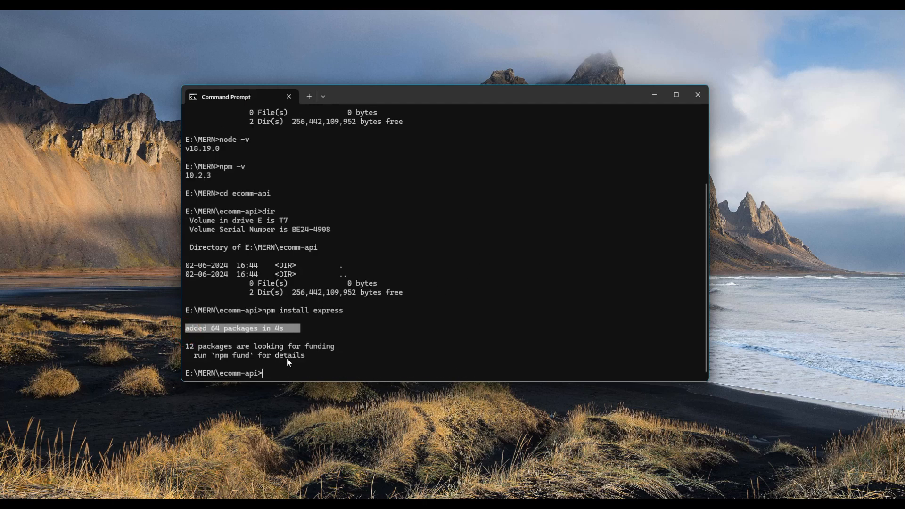
pyautogui.moveTo(329, 366)
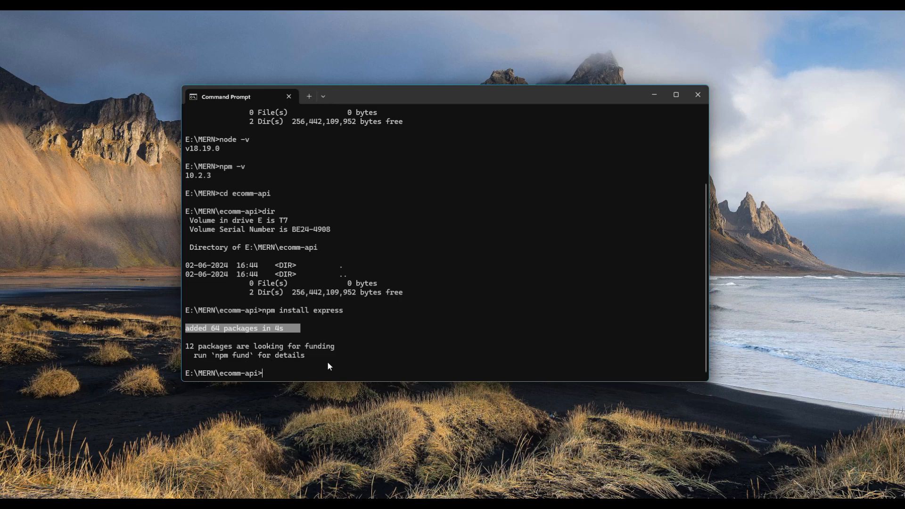
pyautogui.moveTo(422, 362)
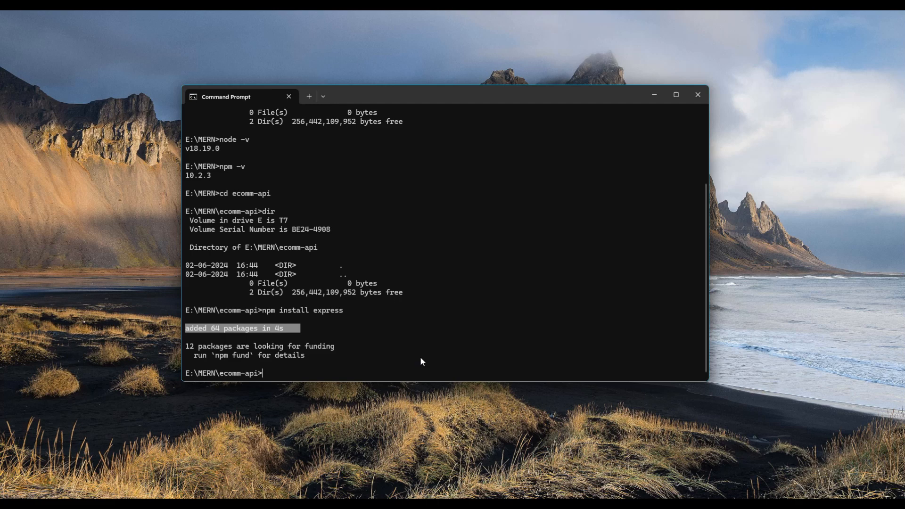
pyautogui.moveTo(265, 312)
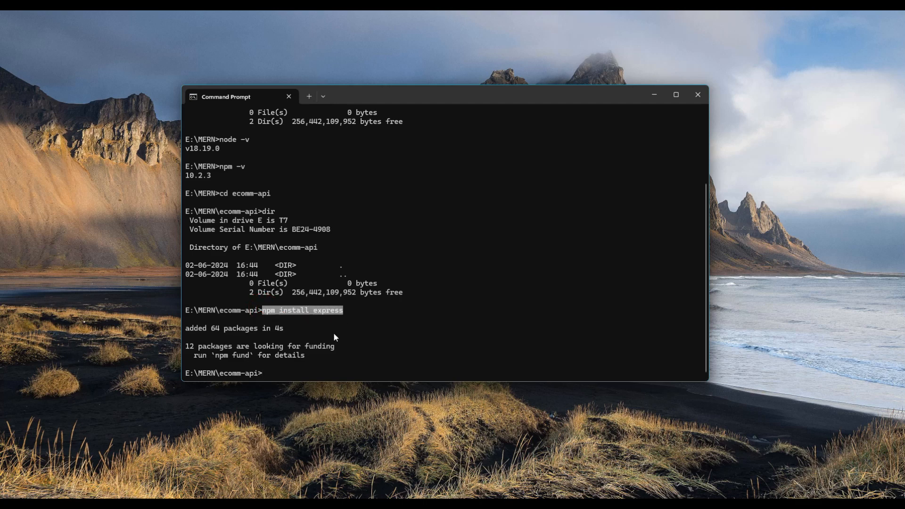
pyautogui.moveTo(394, 344)
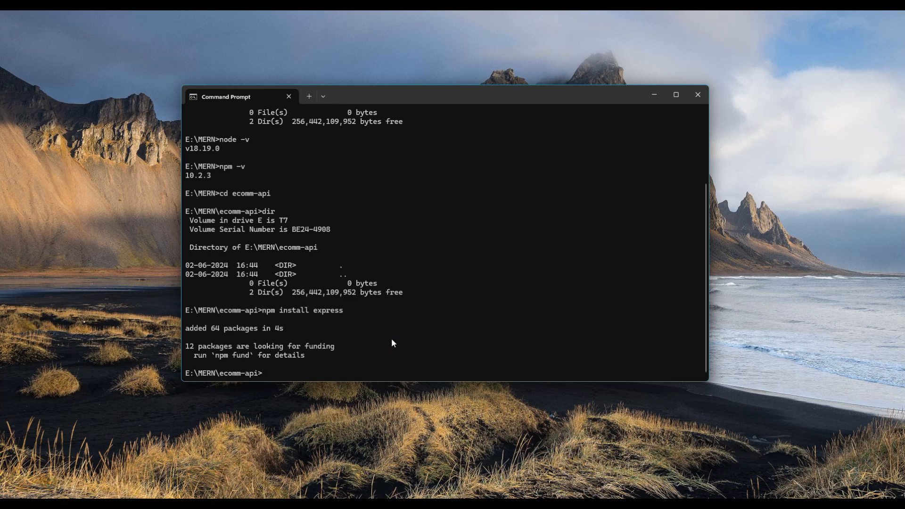
pyautogui.write('dir')
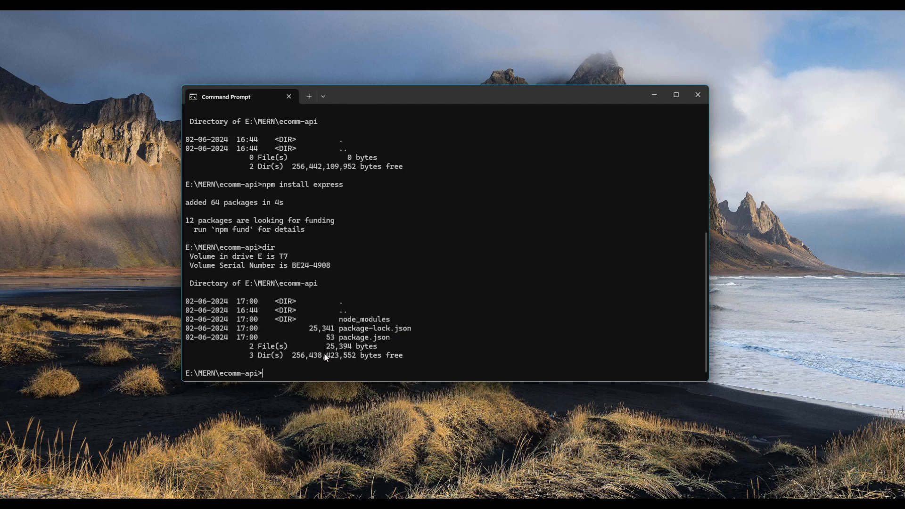
pyautogui.doubleClick(364, 337)
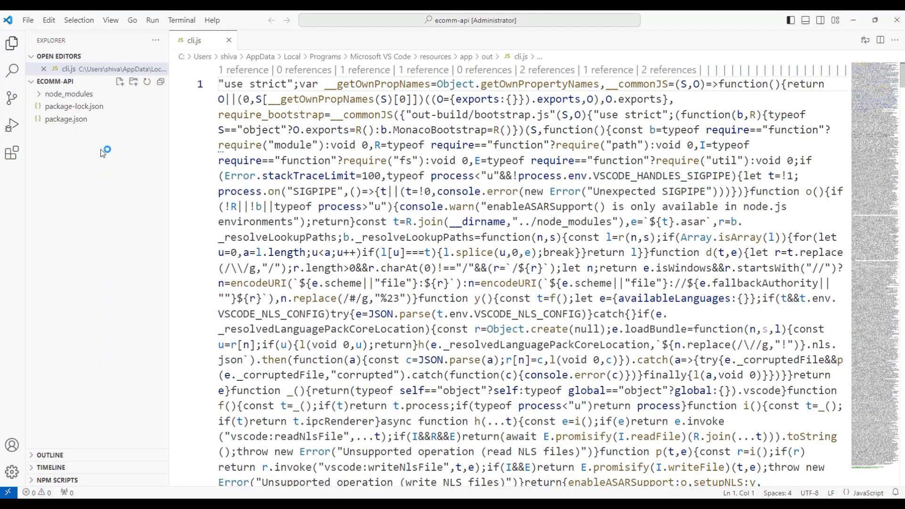
# View package.json's express ^4.19.2 dependency and expand node_modules to see the express folder
pyautogui.click(229, 39)
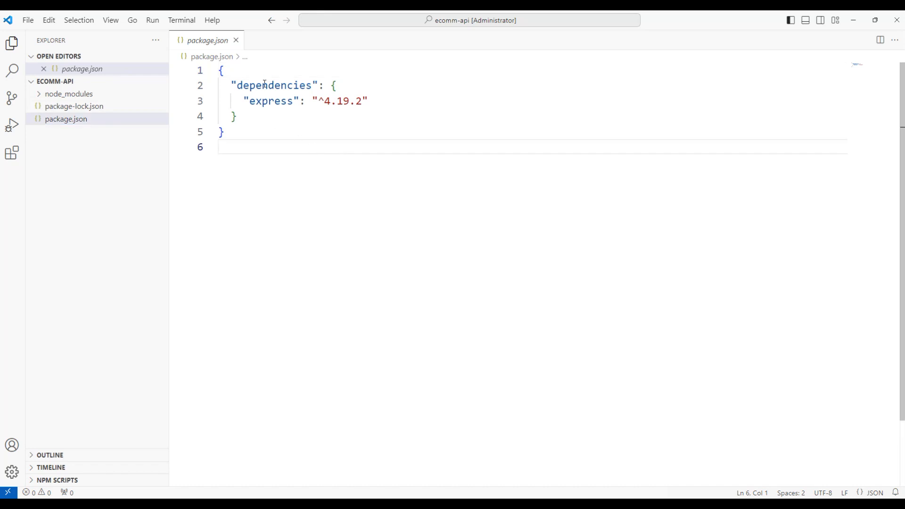
pyautogui.doubleClick(270, 101)
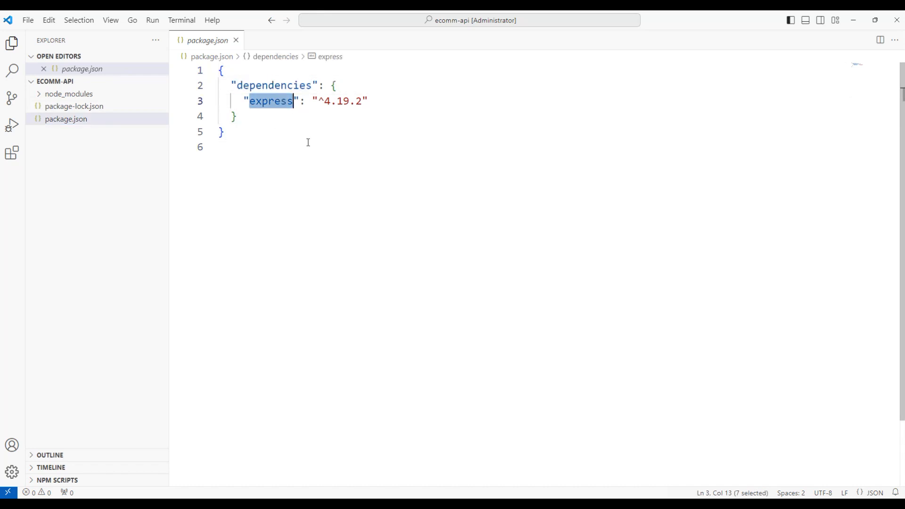
pyautogui.click(70, 94)
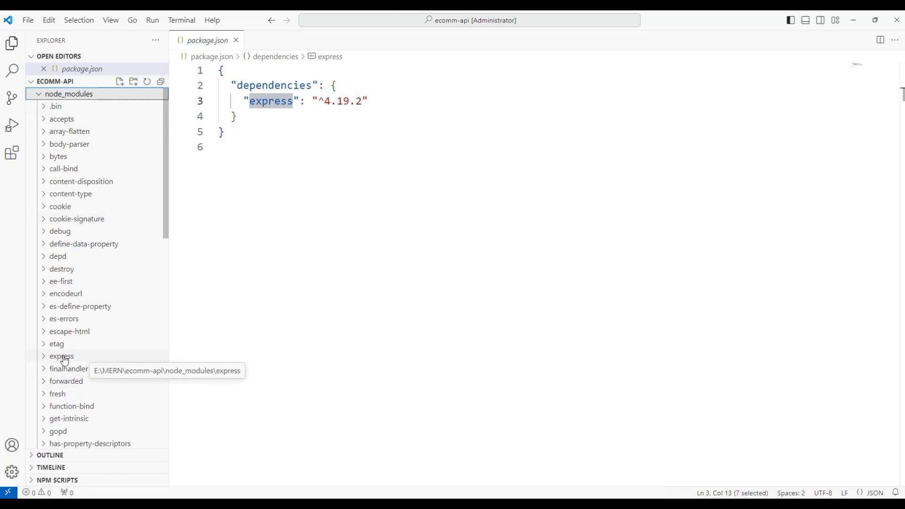
pyautogui.moveTo(67, 319)
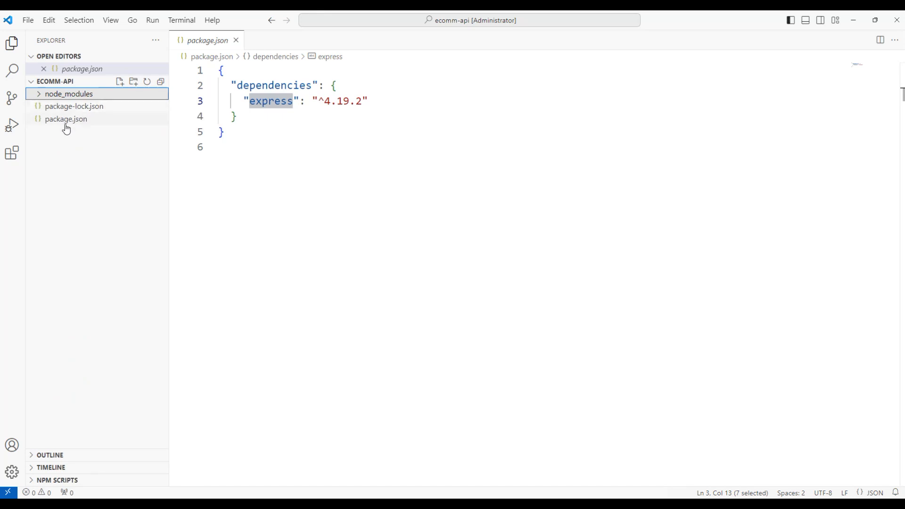
pyautogui.moveTo(76, 126)
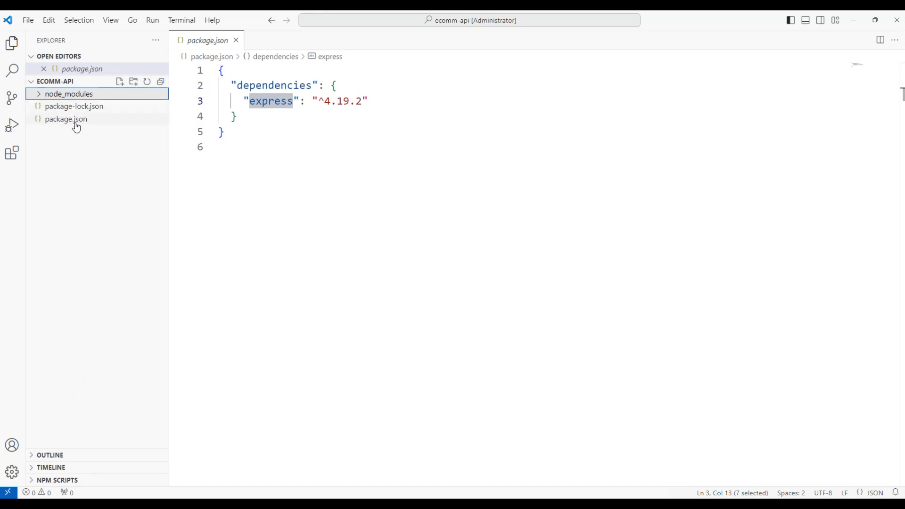
# Open package-lock.json and fold its node_modules/accepts block
pyautogui.click(69, 106)
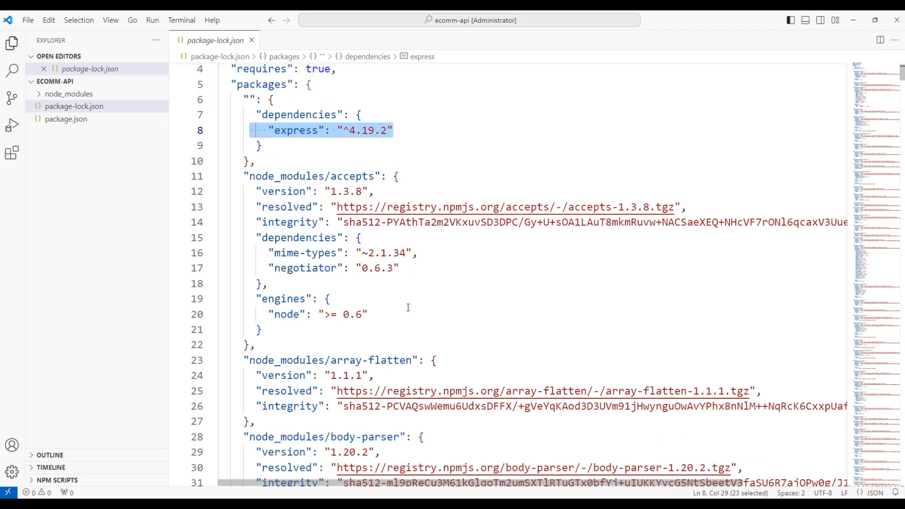
pyautogui.click(212, 177)
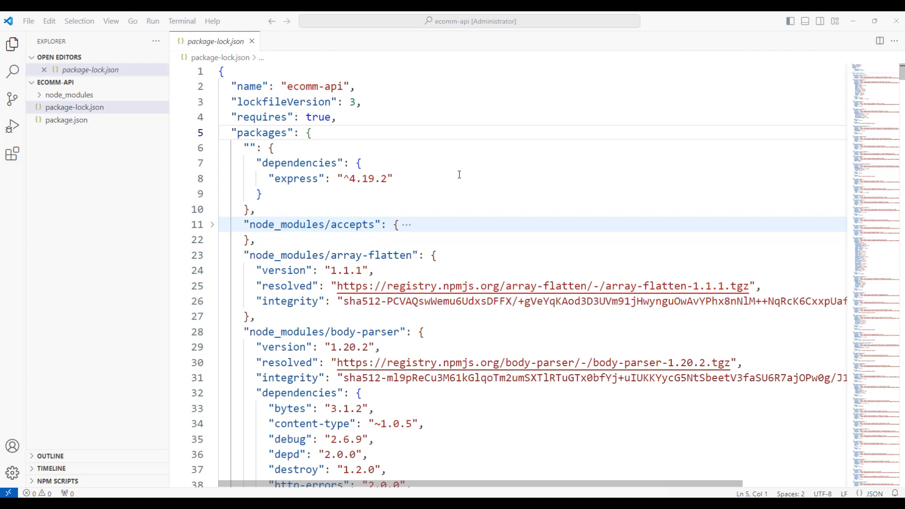
pyautogui.moveTo(77, 151)
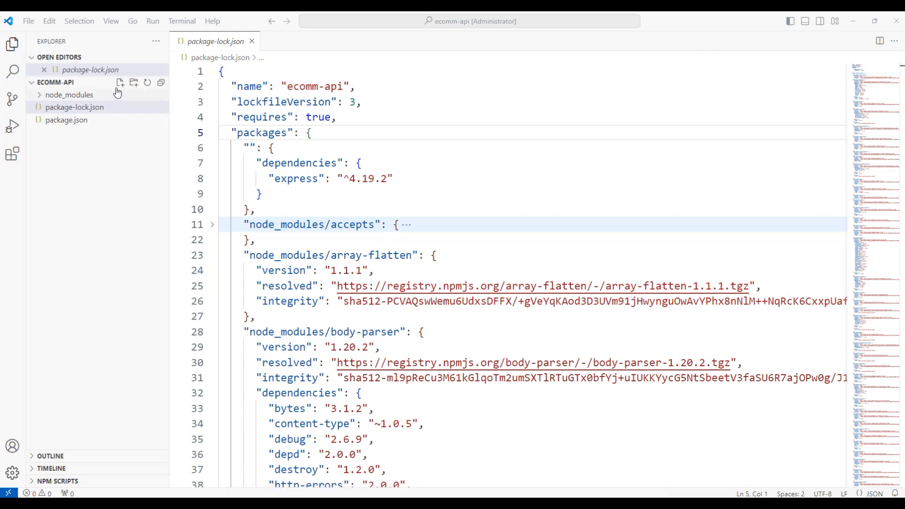
pyautogui.moveTo(120, 83)
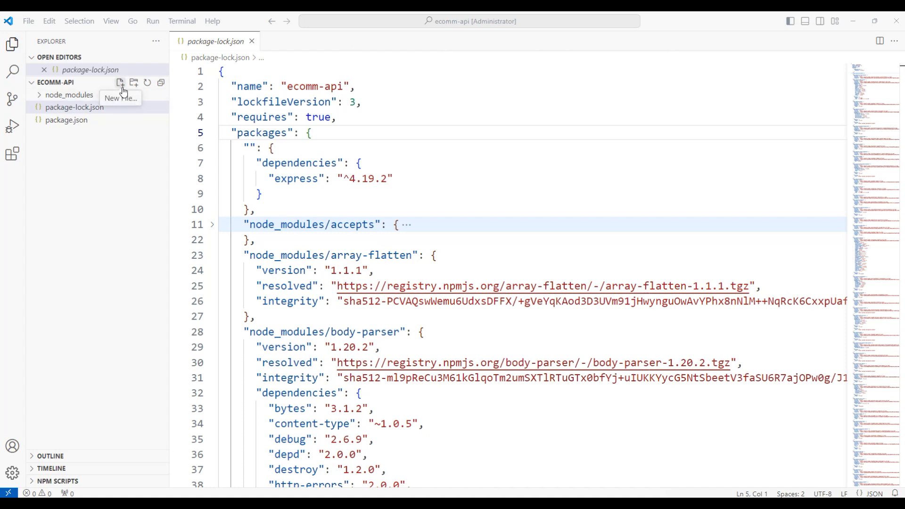
pyautogui.moveTo(133, 83)
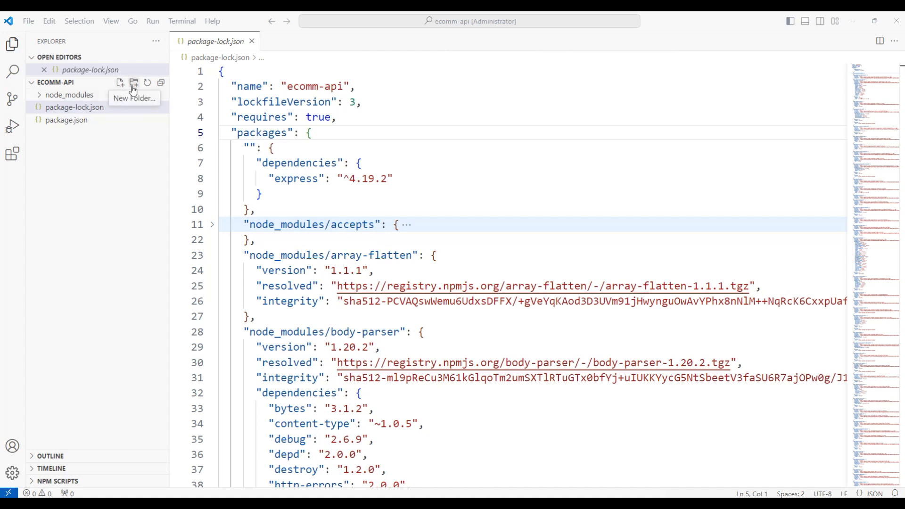
# Create app.js and add const express = require('express')
pyautogui.click(119, 83)
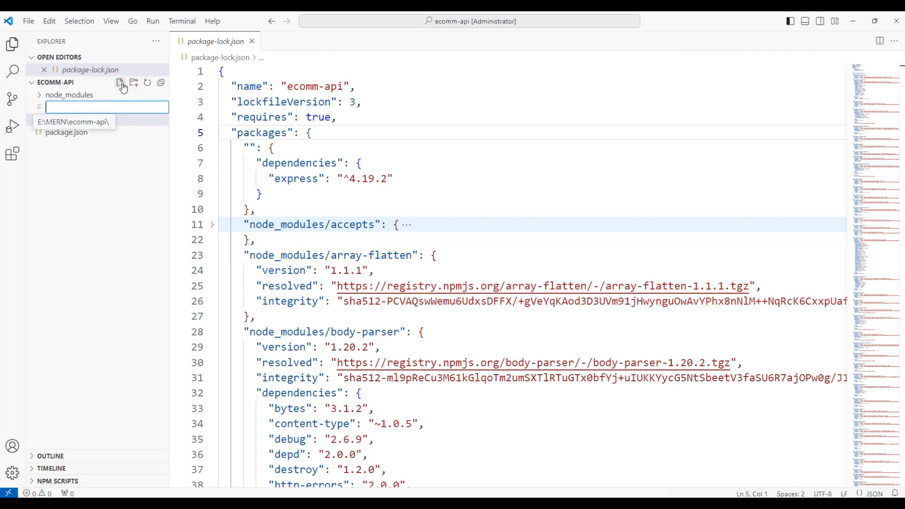
pyautogui.write('app.js')
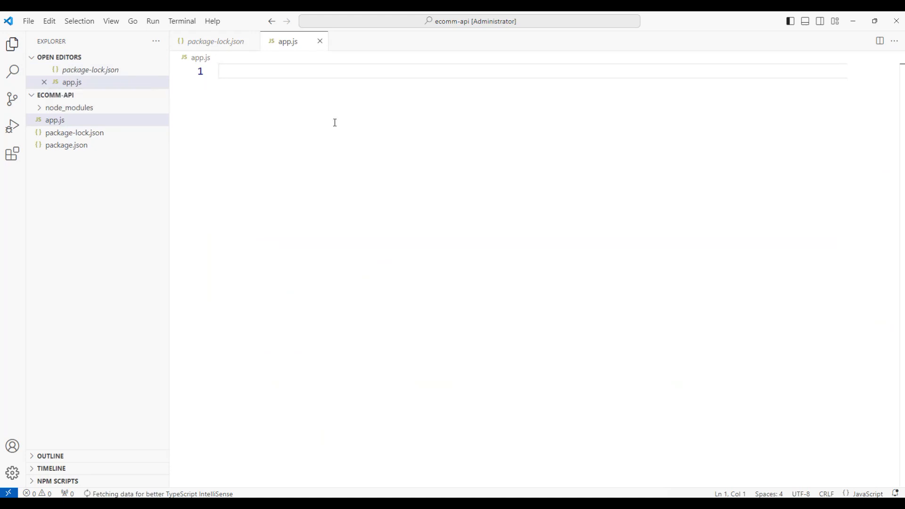
pyautogui.write('const')
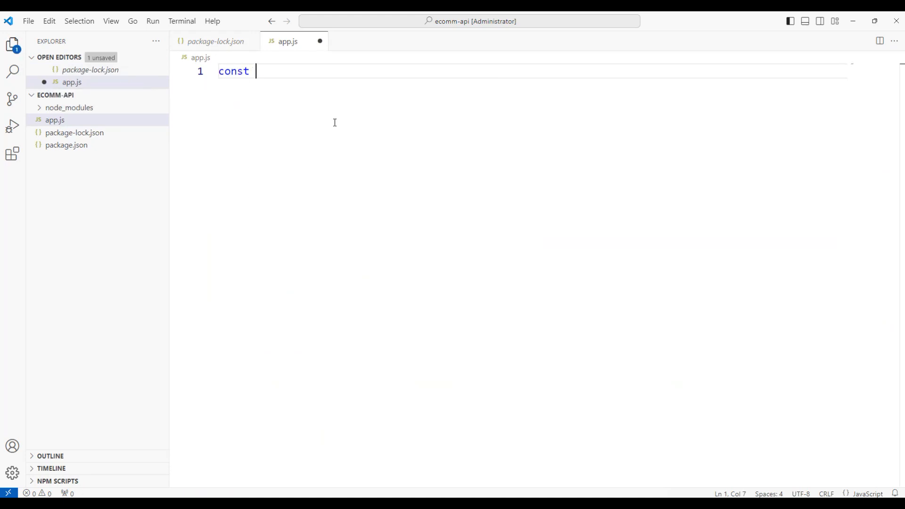
pyautogui.write('express')
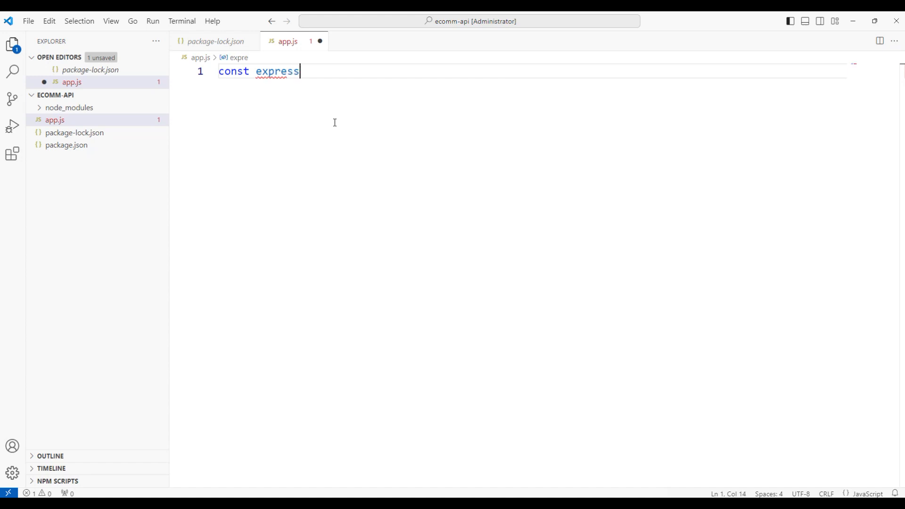
pyautogui.write("= require('")
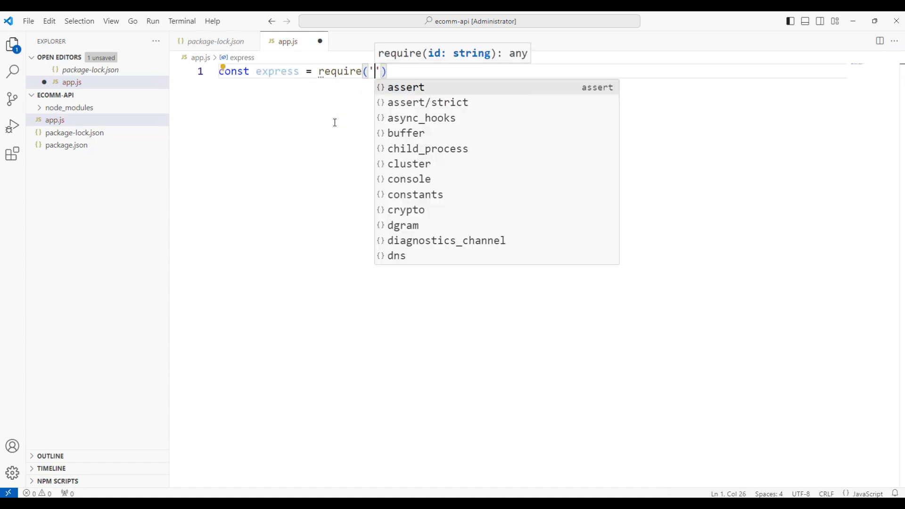
pyautogui.write('express')
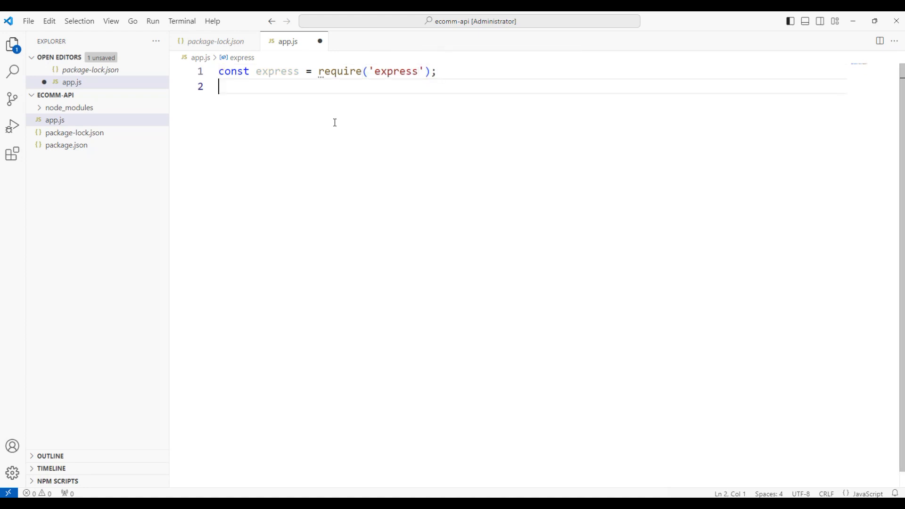
# Add const app = express() and const port = 3000; lines
pyautogui.write('const ap')
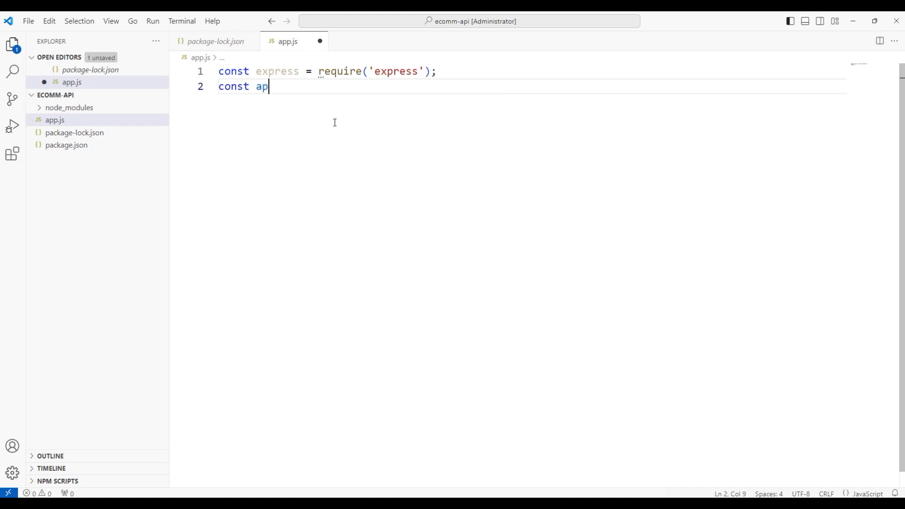
pyautogui.write('p = express();')
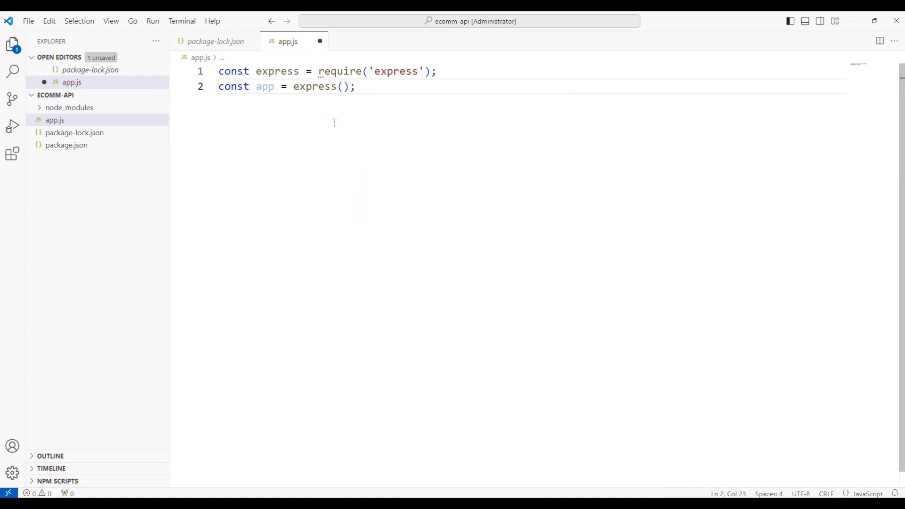
pyautogui.press('Enter')
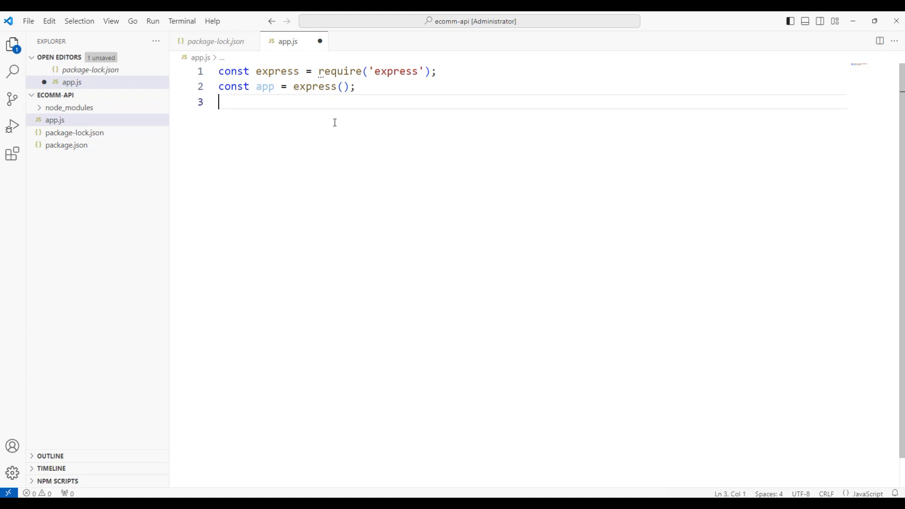
pyautogui.write('const p')
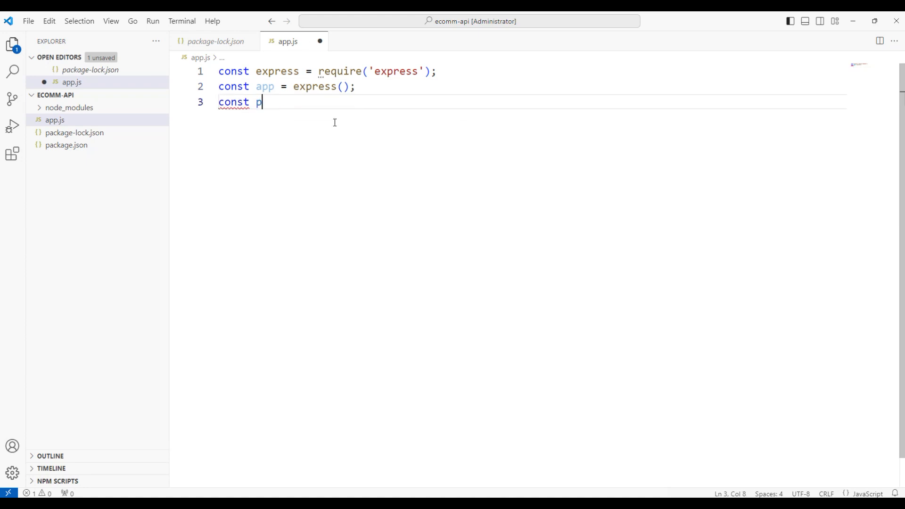
pyautogui.write('ort = 300')
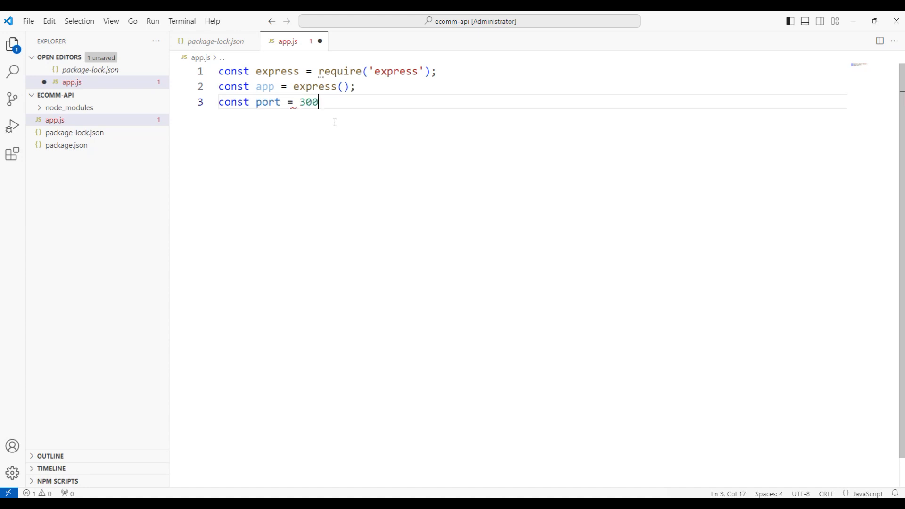
pyautogui.write('0;')
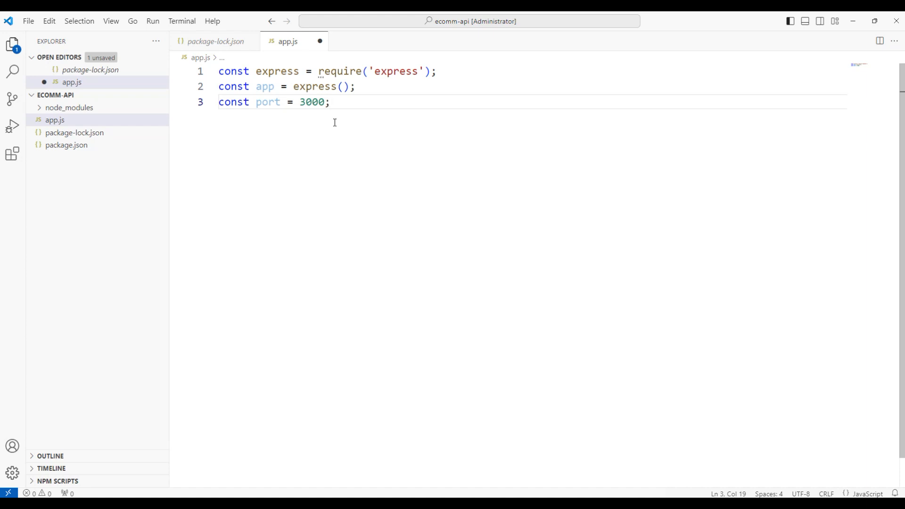
pyautogui.press('Enter')
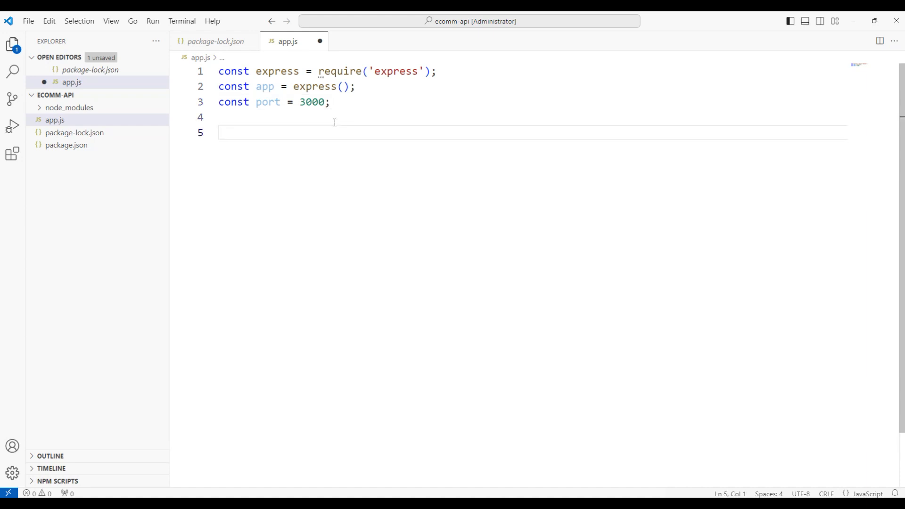
# Write an app.get("/", (req,res)=>{}) route handler
pyautogui.write('app.g')
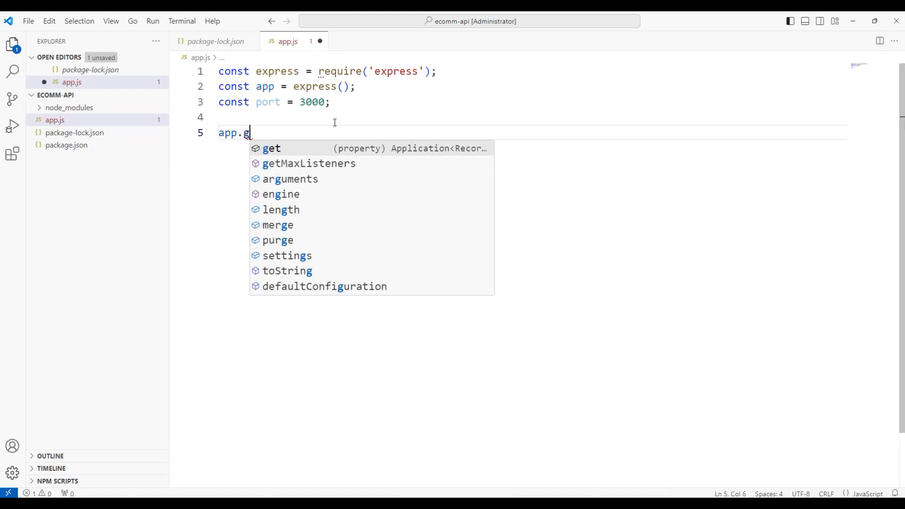
pyautogui.write('et(')
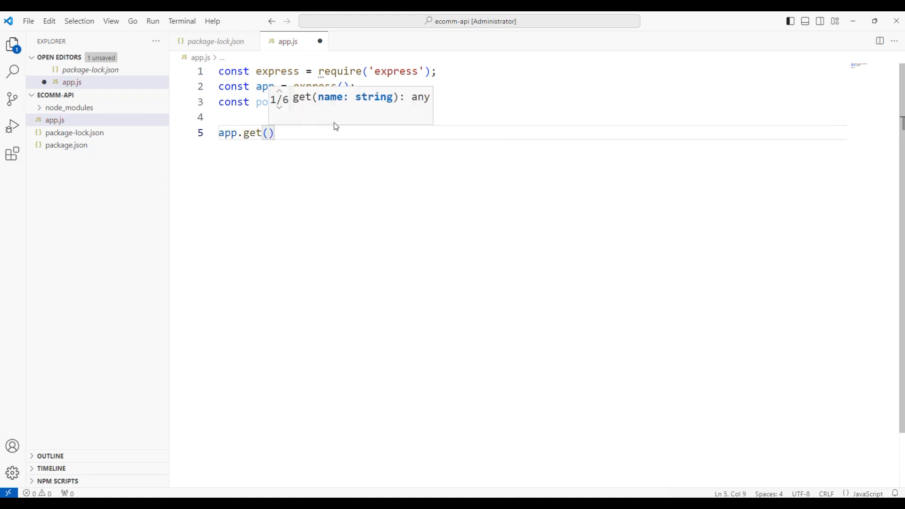
pyautogui.write('"')
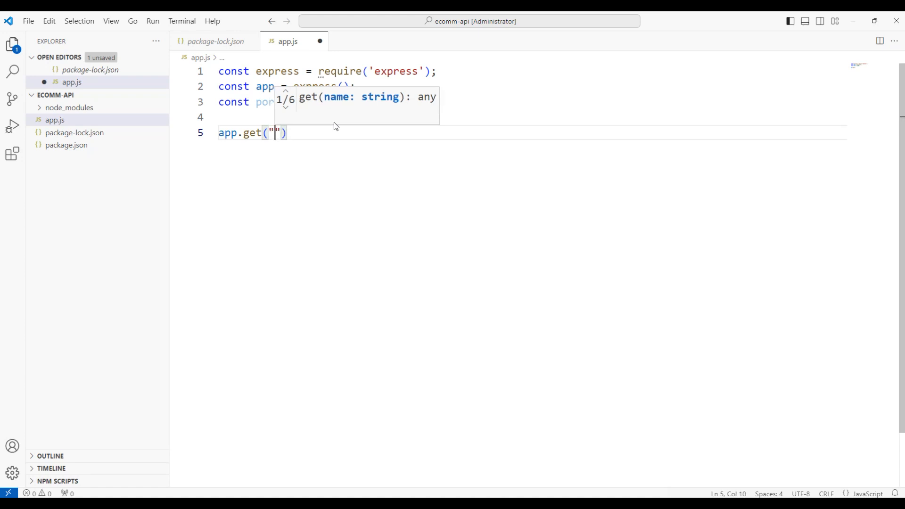
pyautogui.write('/",')
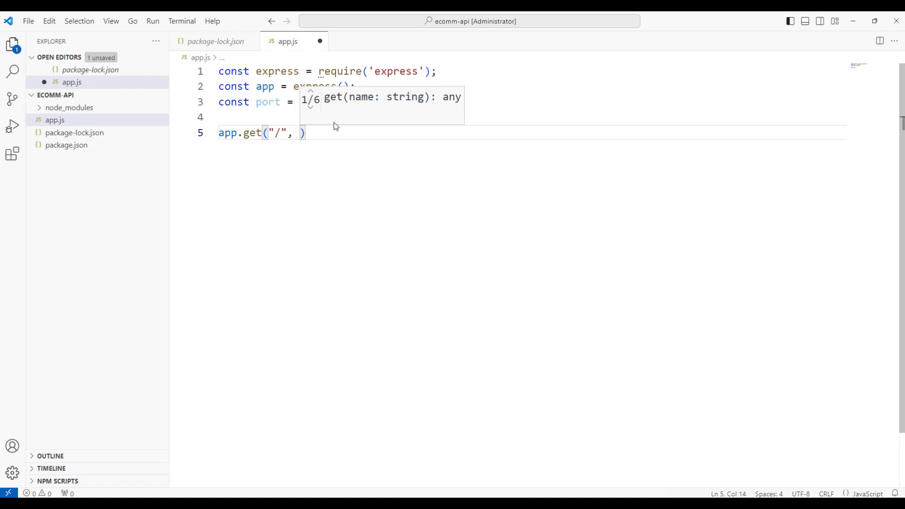
pyautogui.write('req')
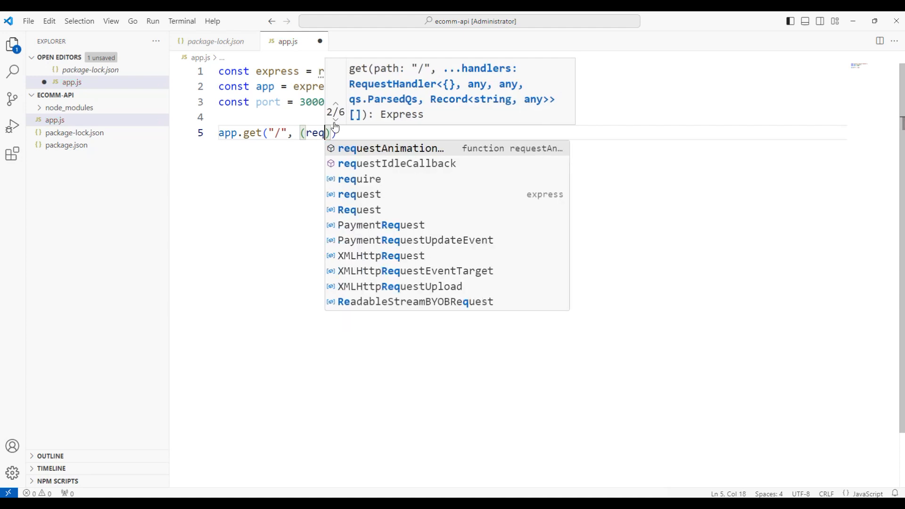
pyautogui.write(',res')
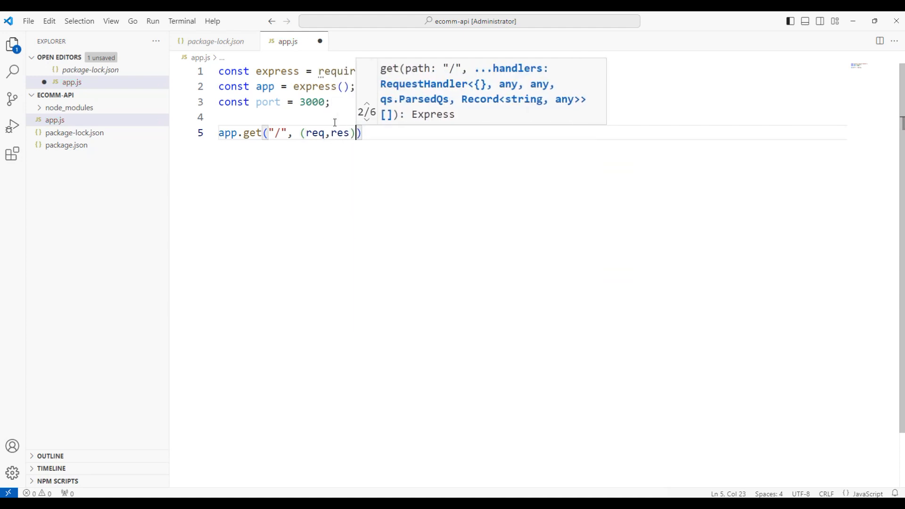
pyautogui.write('=>{}')
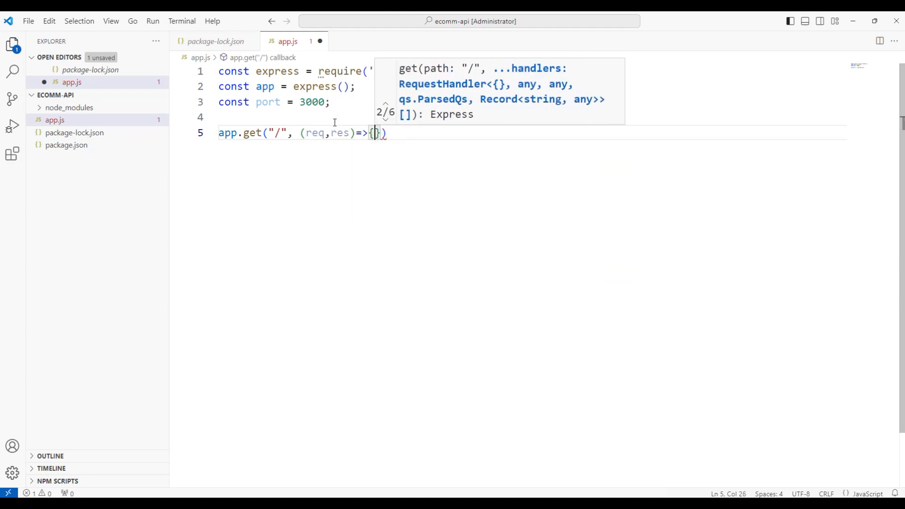
pyautogui.press('Enter')
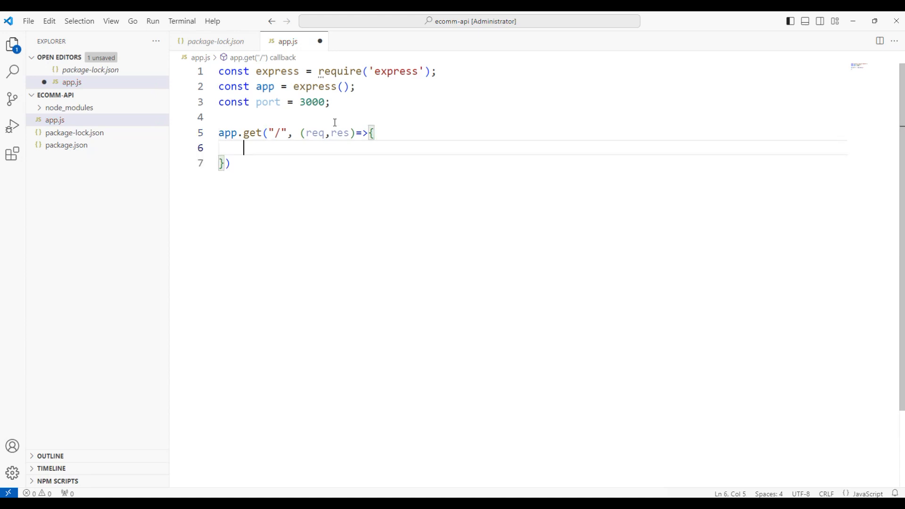
# Make the route res.send "This is my first GET API" and save app.js
pyautogui.write('res.')
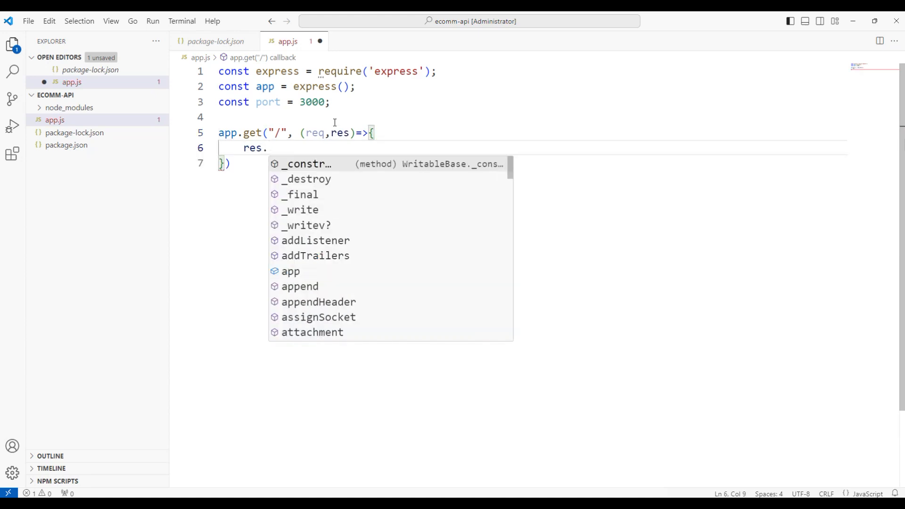
pyautogui.write('send(')
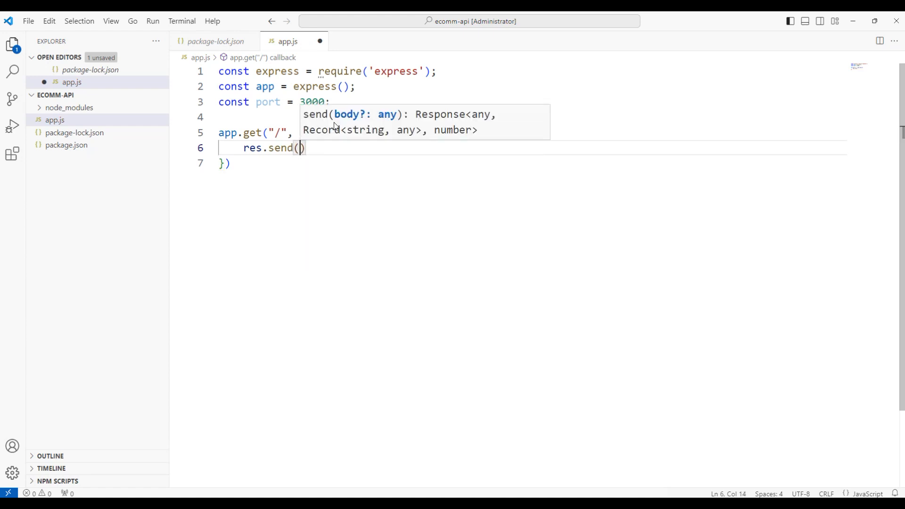
pyautogui.write('" This is "')
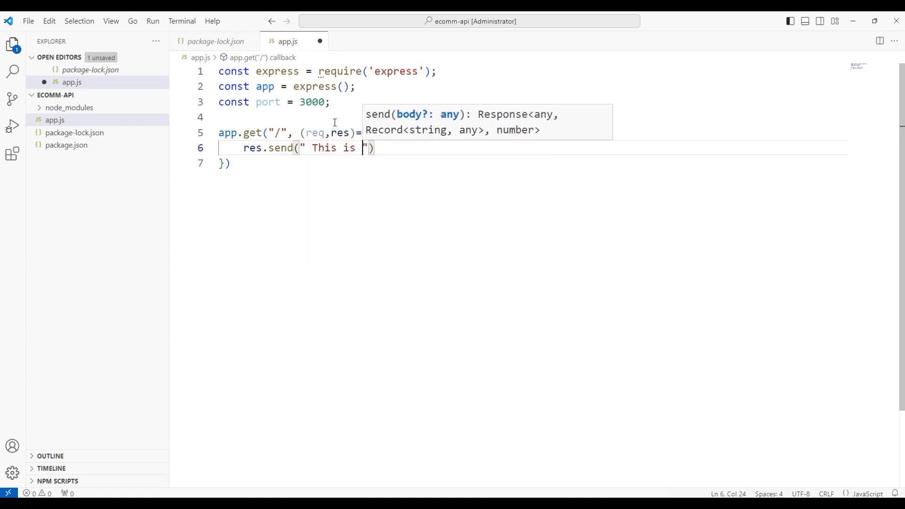
pyautogui.write('my first API')
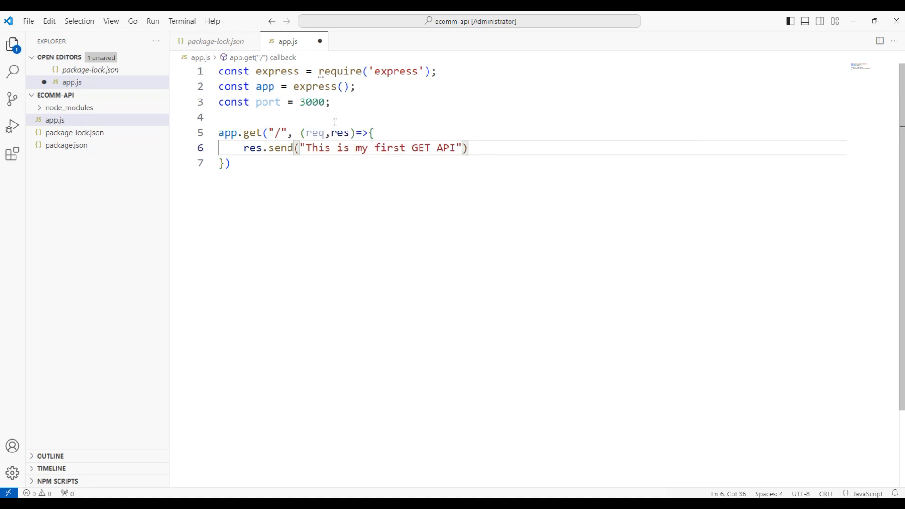
pyautogui.press('Ctrl+s')
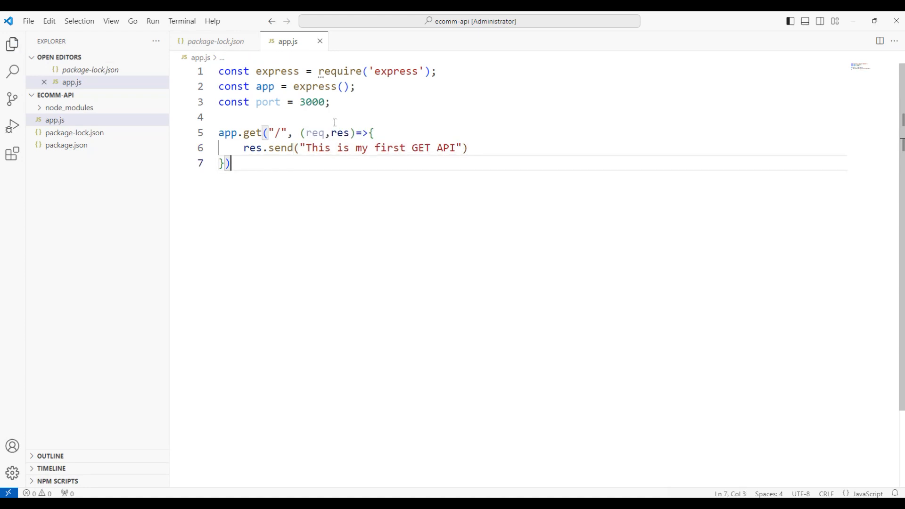
pyautogui.press('Enter')
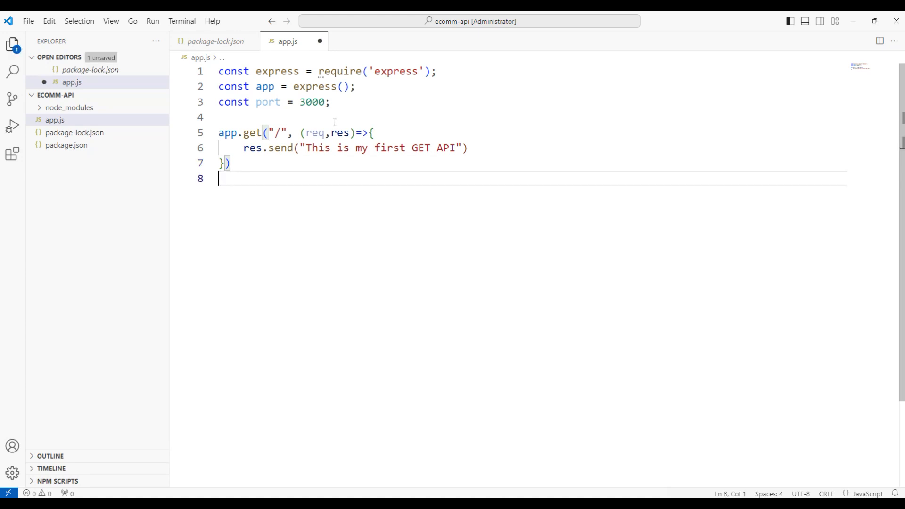
# Add app.listen(port, ()=>{ }) with an empty callback line
pyautogui.write('app')
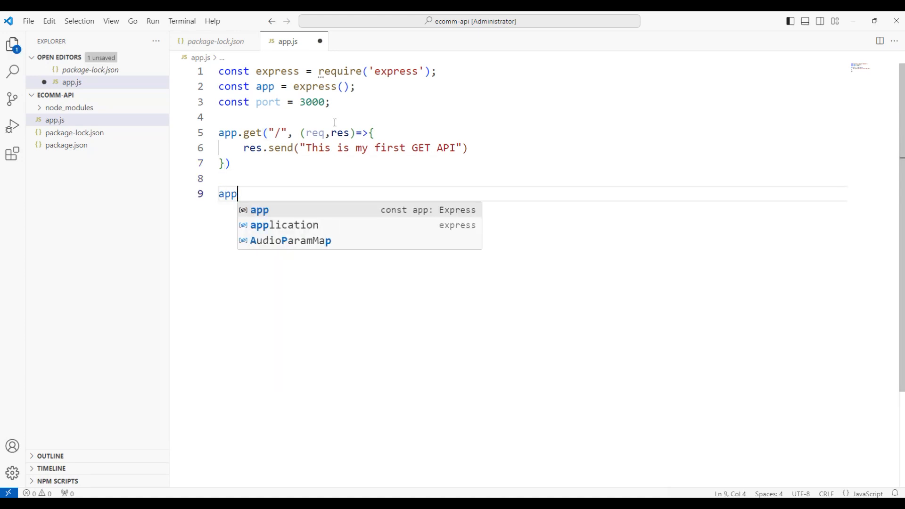
pyautogui.write('.listen(')
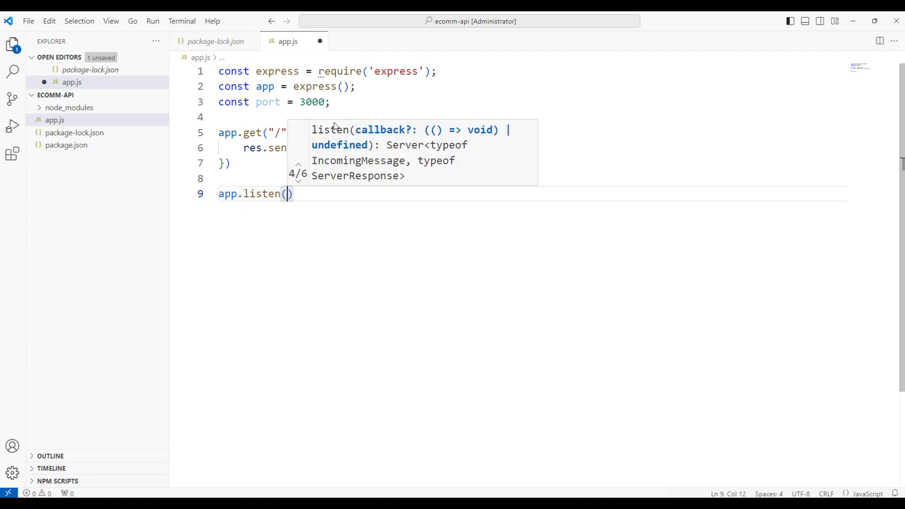
pyautogui.write('port')
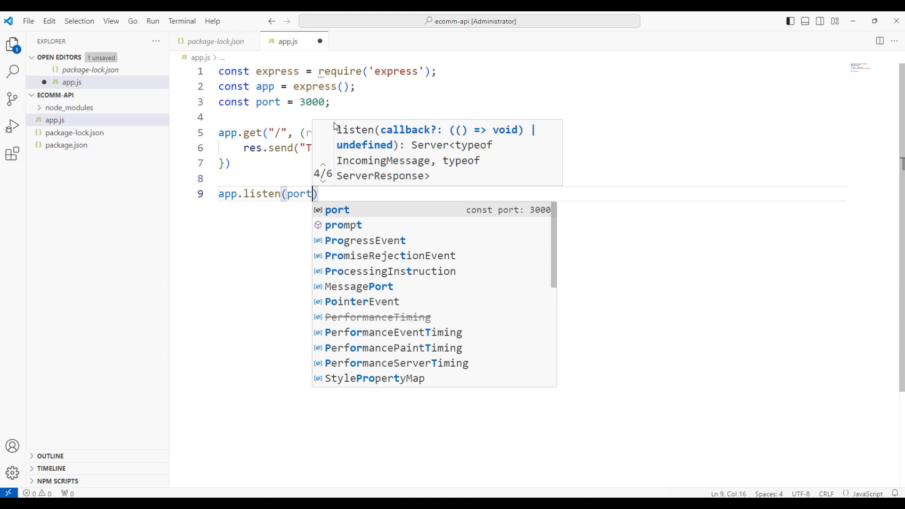
pyautogui.write(', ()=>{})')
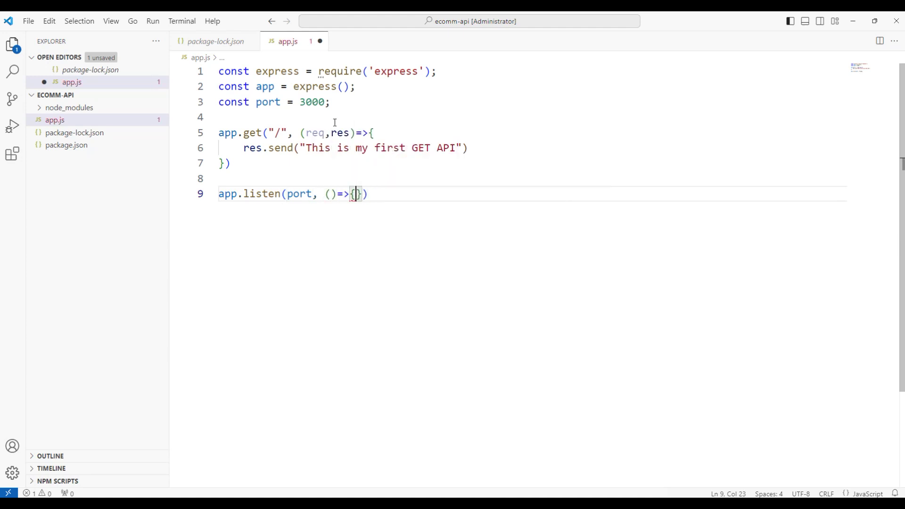
pyautogui.press('Enter')
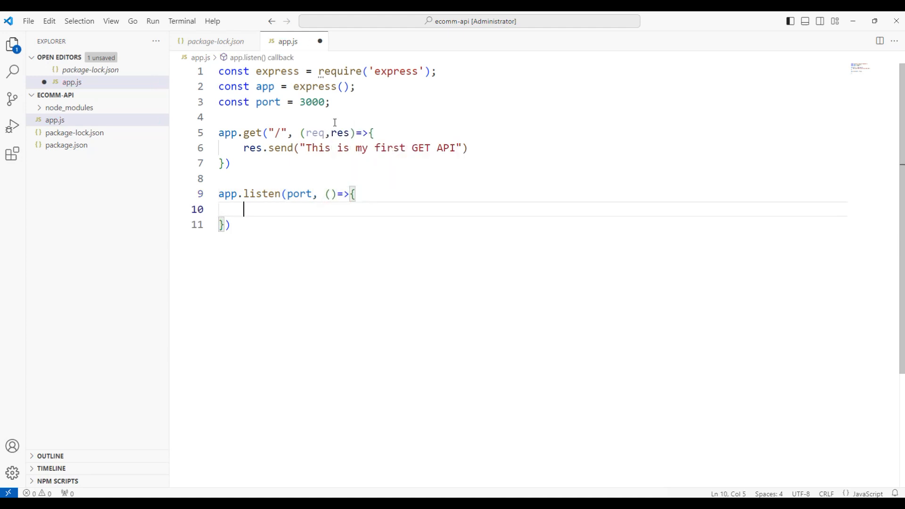
pyautogui.write('console.l')
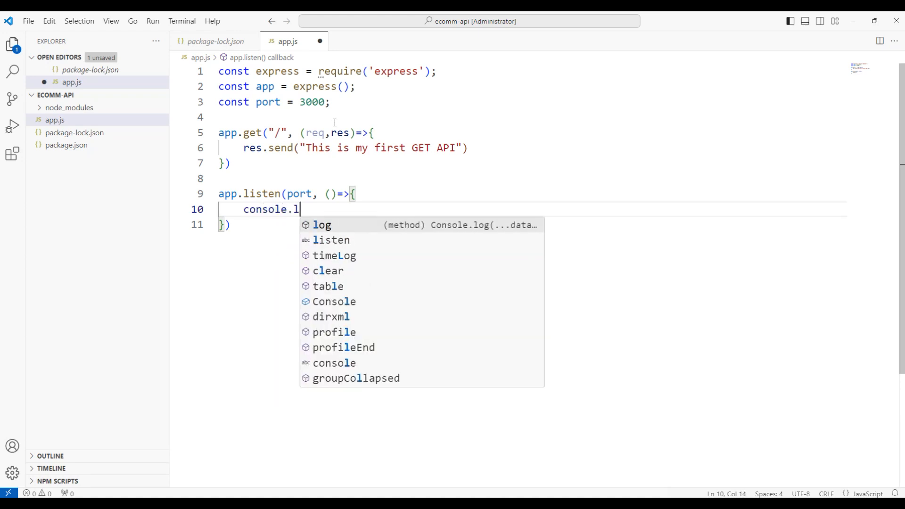
pyautogui.write('og')
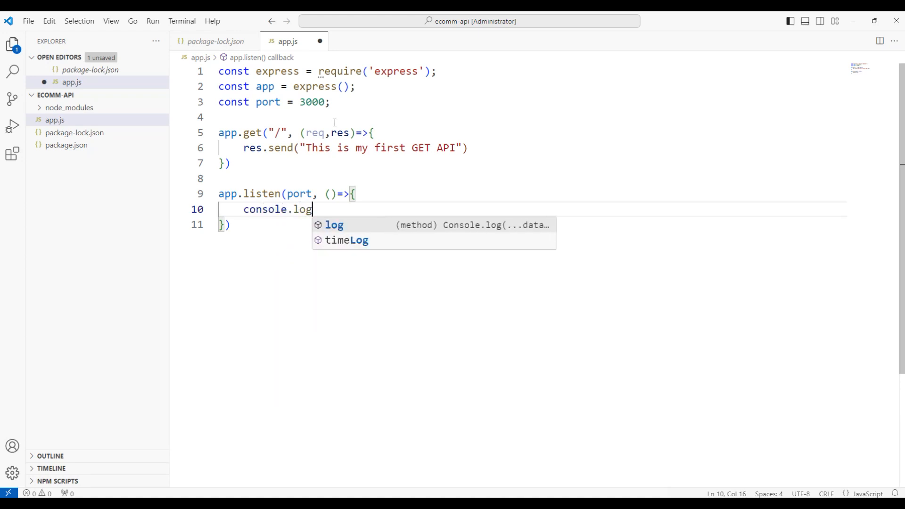
pyautogui.write('(`Example app listening at htt')
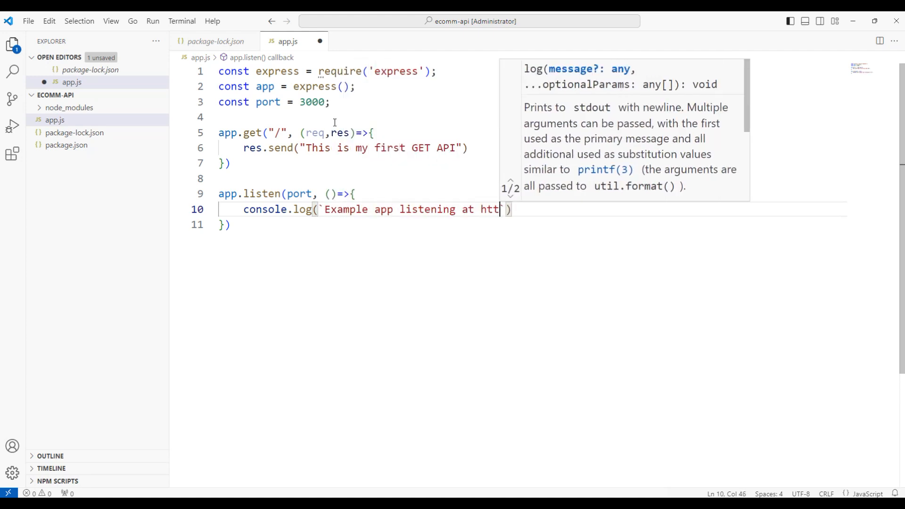
pyautogui.write('p:')
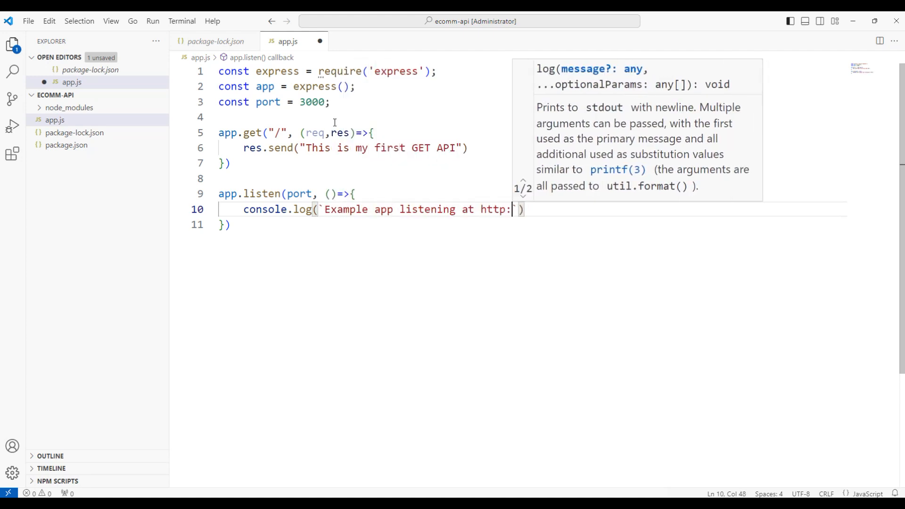
pyautogui.write('//localhost')
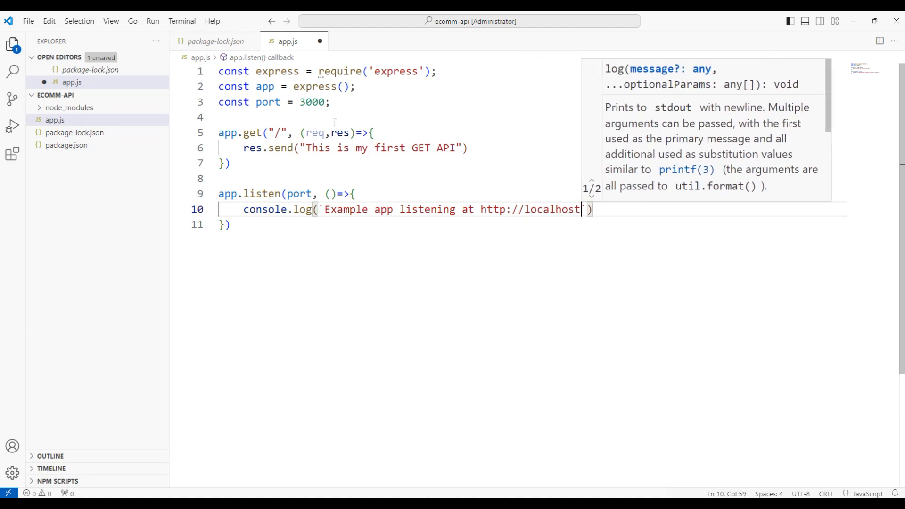
pyautogui.write('${')
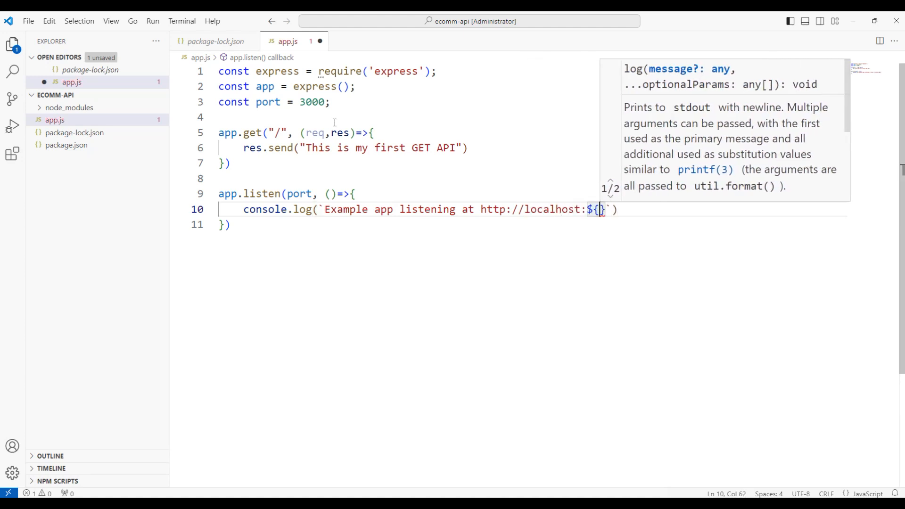
pyautogui.write('port')
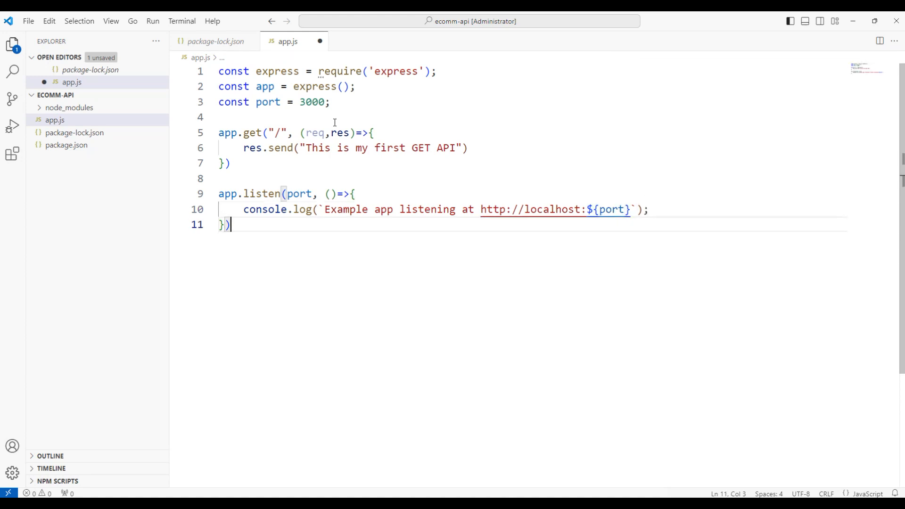
pyautogui.press('Ctrl+s')
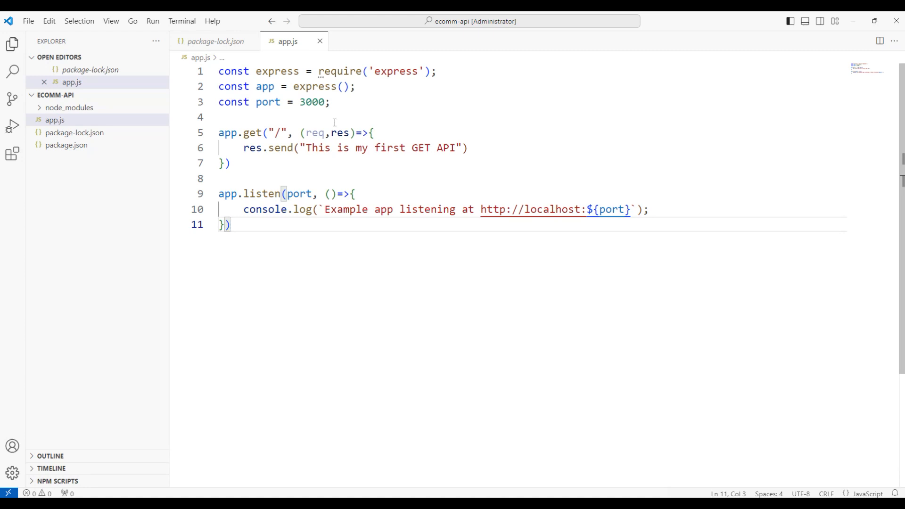
pyautogui.moveTo(584, 272)
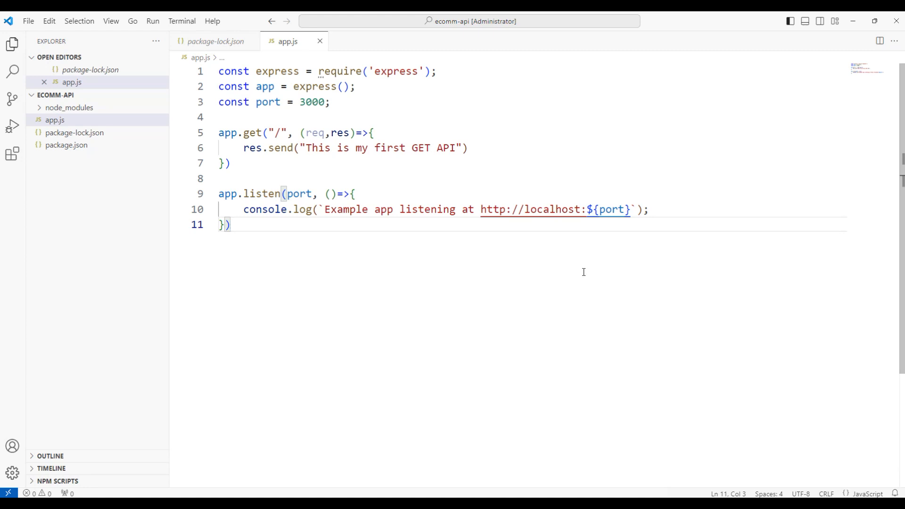
pyautogui.moveTo(564, 184)
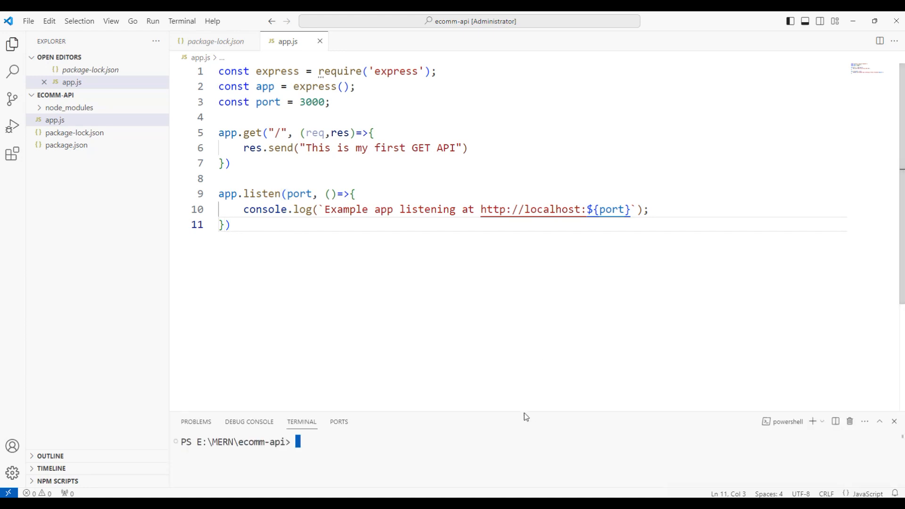
# Enlarge the integrated terminal panel opened at E:\MERN\ecomm-api
pyautogui.moveTo(527, 417); pyautogui.dragTo(533, 257)
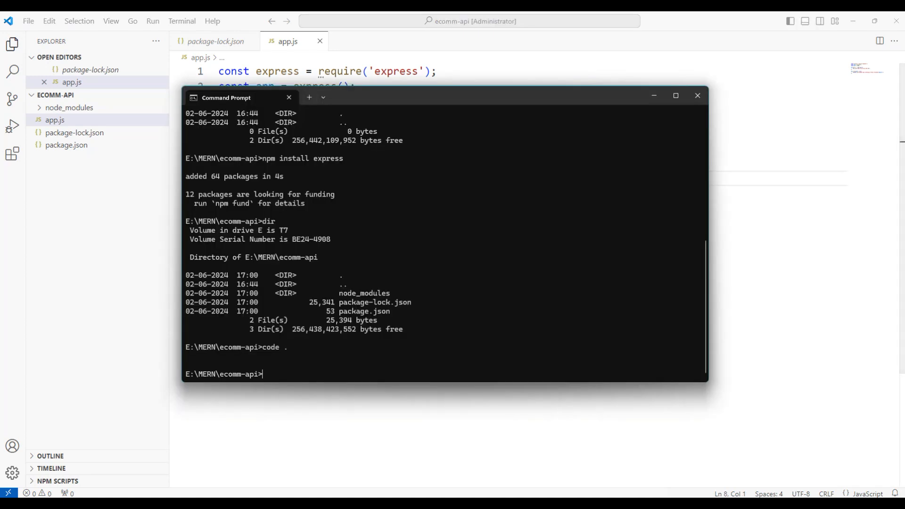
pyautogui.moveTo(450, 309)
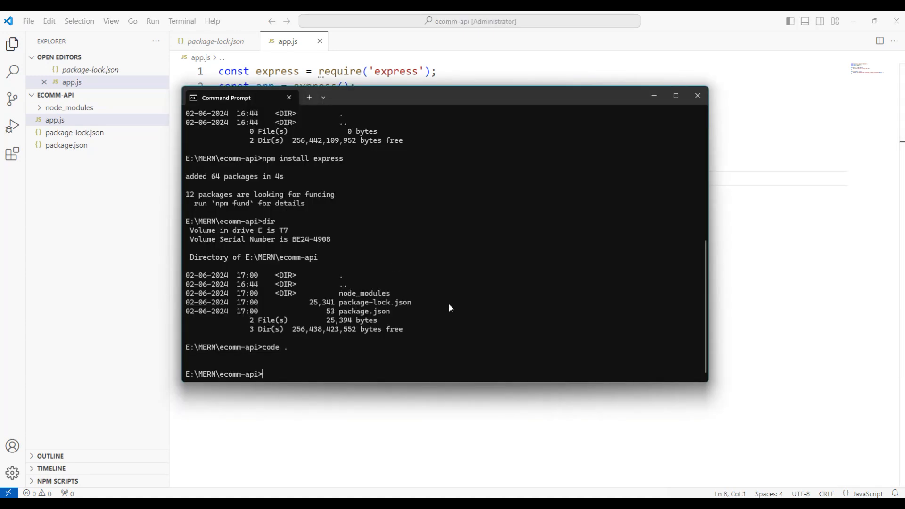
pyautogui.write('node')
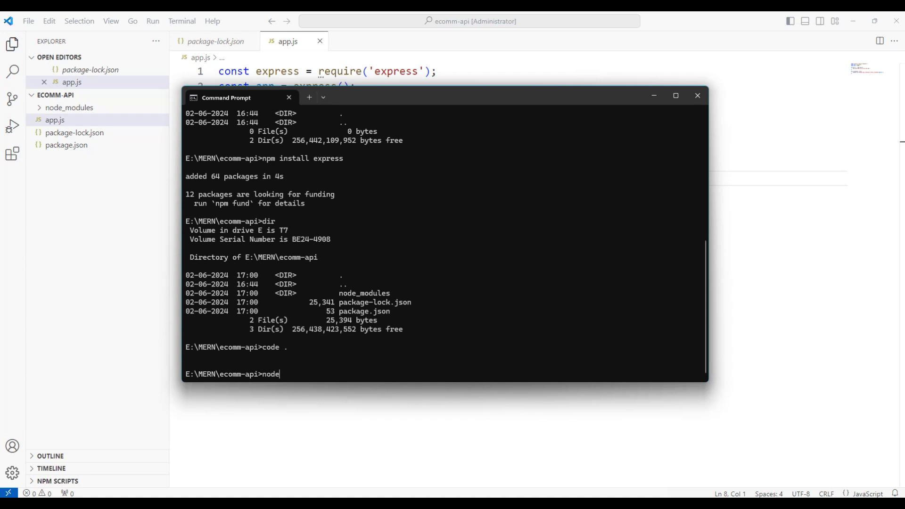
pyautogui.write('" "')
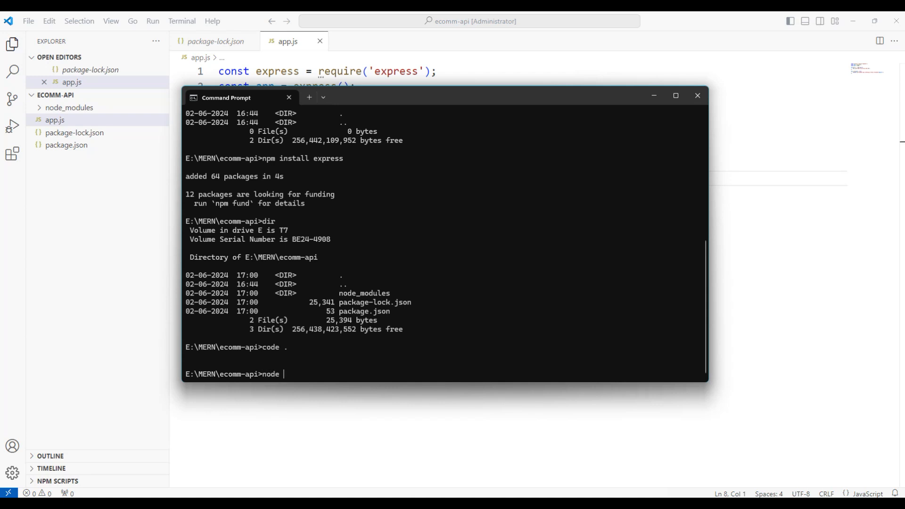
pyautogui.write('app.js')
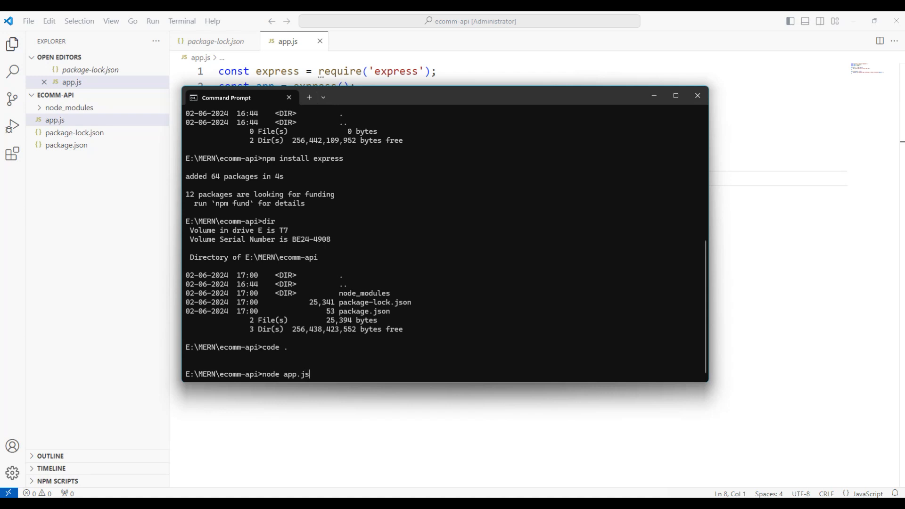
pyautogui.press('Enter')
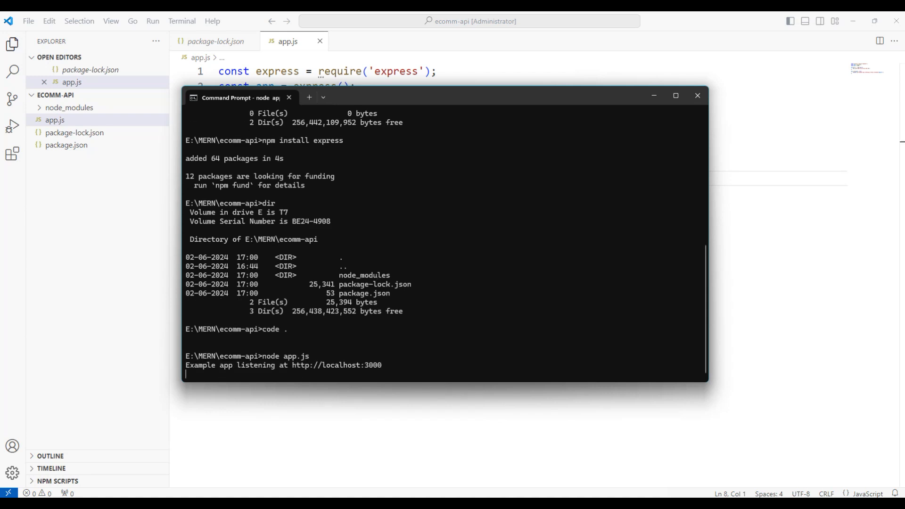
pyautogui.moveTo(361, 367)
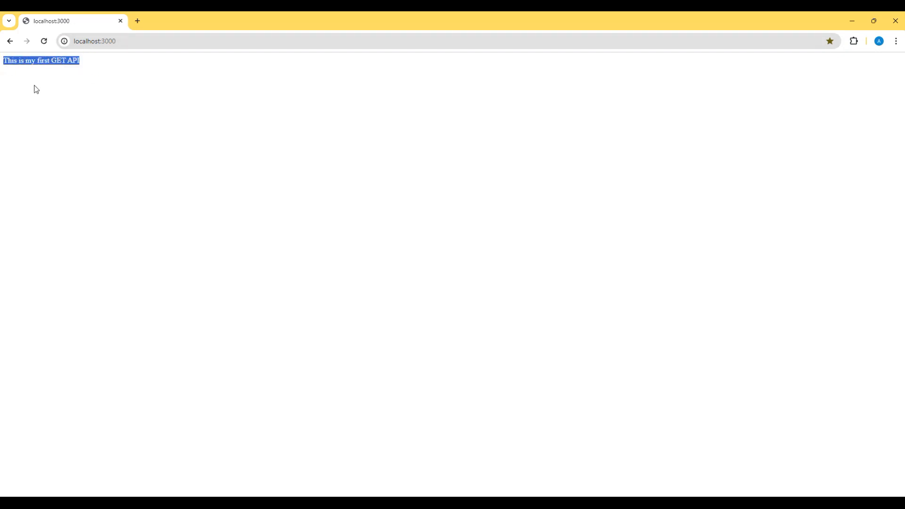
pyautogui.moveTo(47, 93)
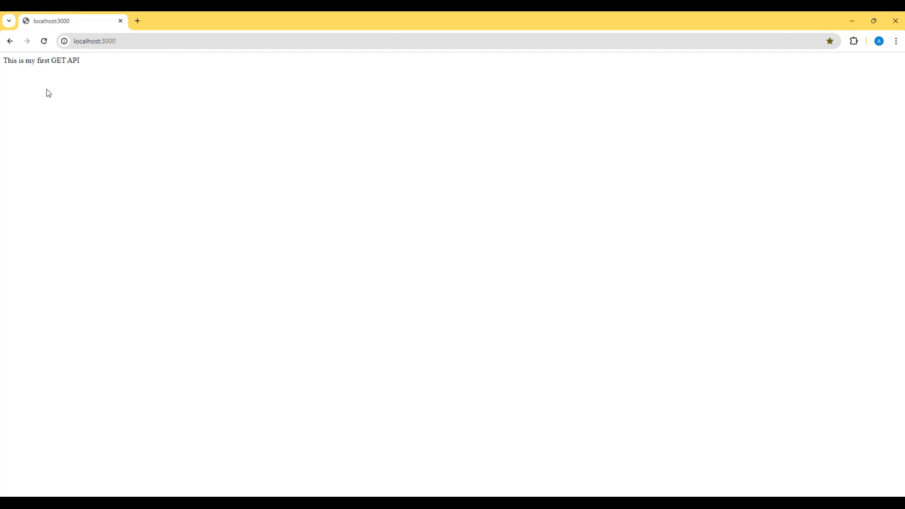
pyautogui.moveTo(425, 83)
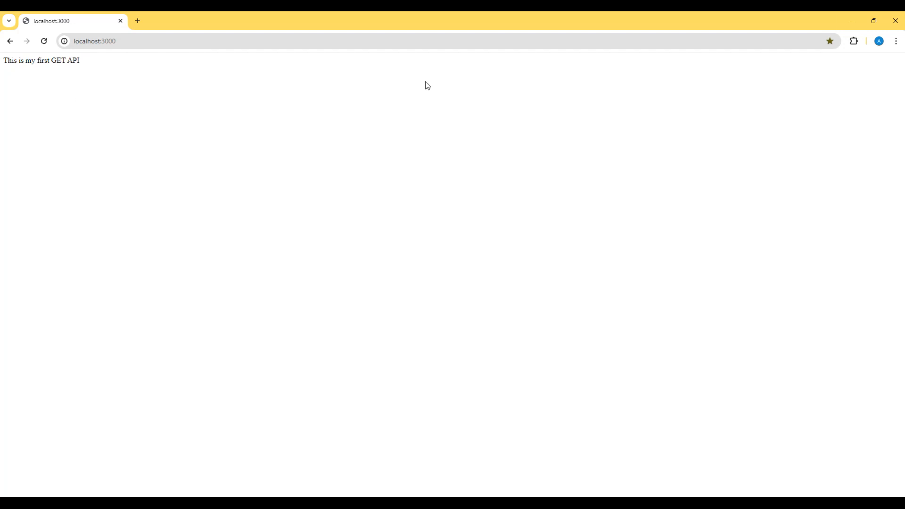